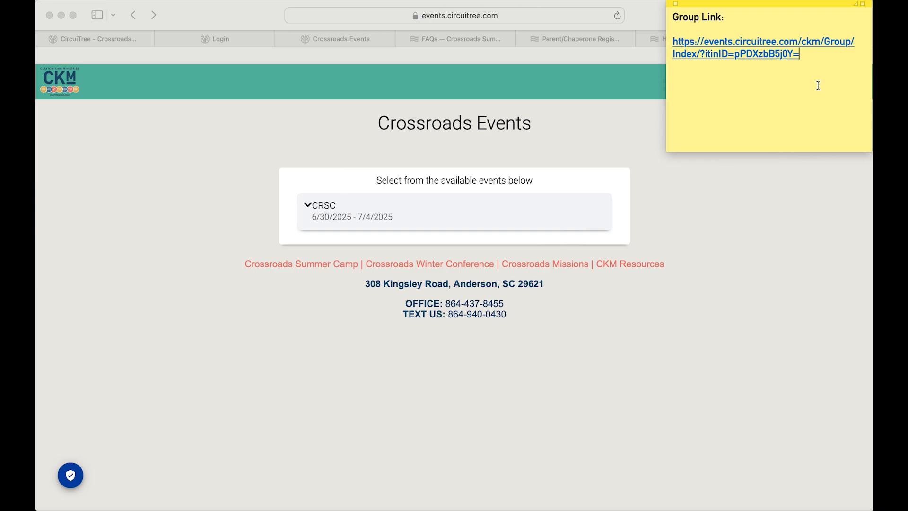
{"action": "mouse_move", "coordinate": [550, 143]}
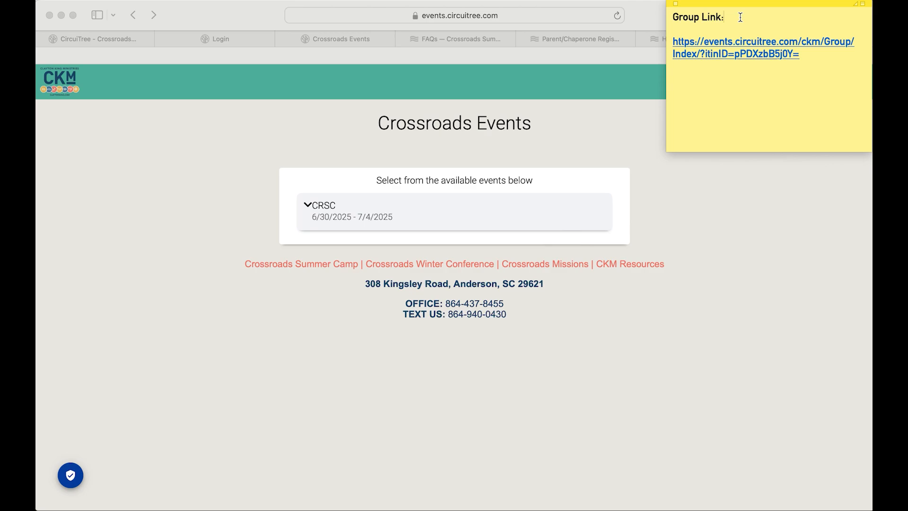
- Begin registration for the CRSC Leaders & Students event from the group registration link
{"action": "left_click_drag", "start_coordinate": [671, 41], "coordinate": [801, 54]}
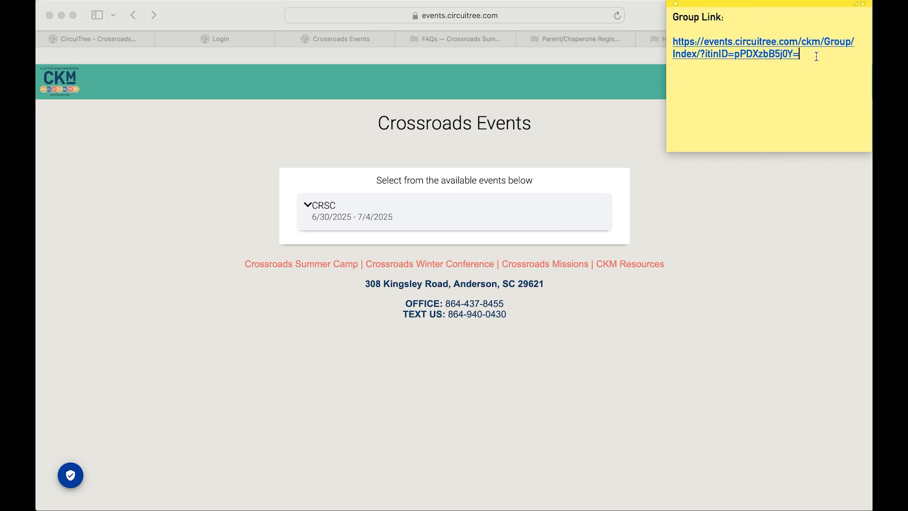
{"action": "mouse_move", "coordinate": [844, 9]}
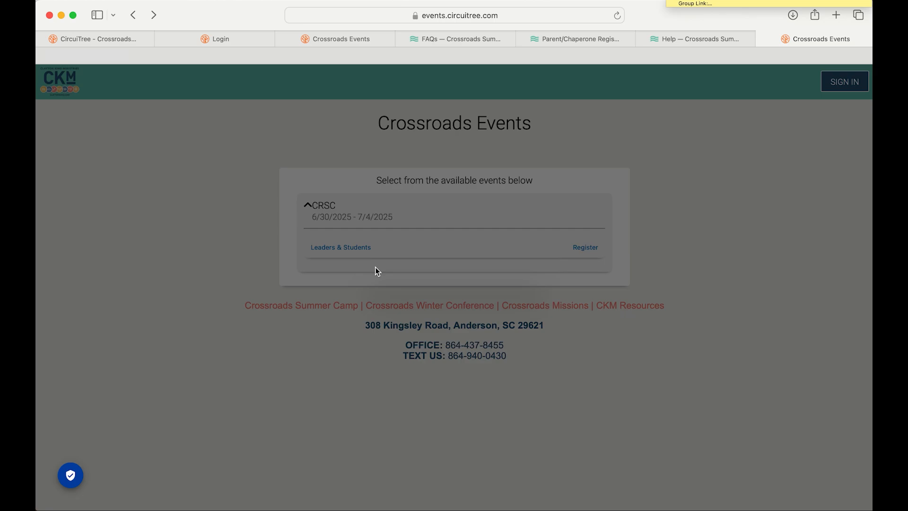
{"action": "mouse_move", "coordinate": [594, 247]}
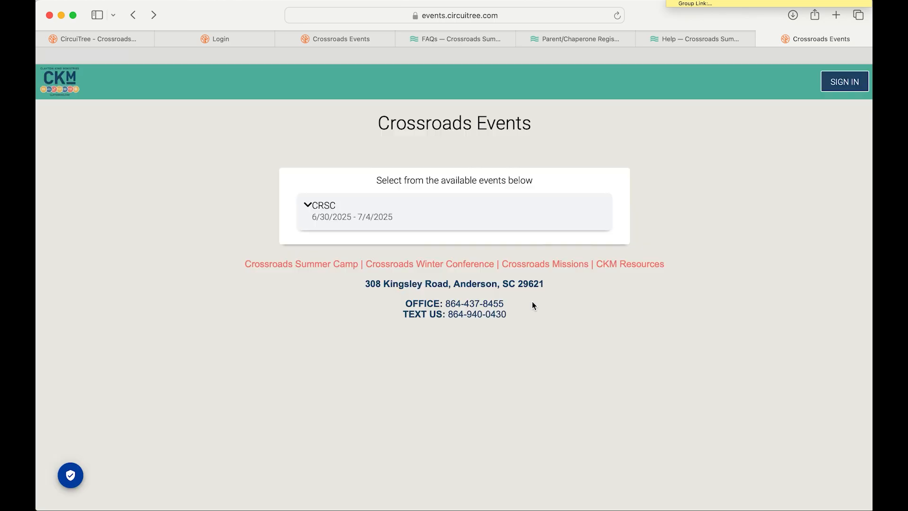
{"action": "left_click", "coordinate": [842, 82]}
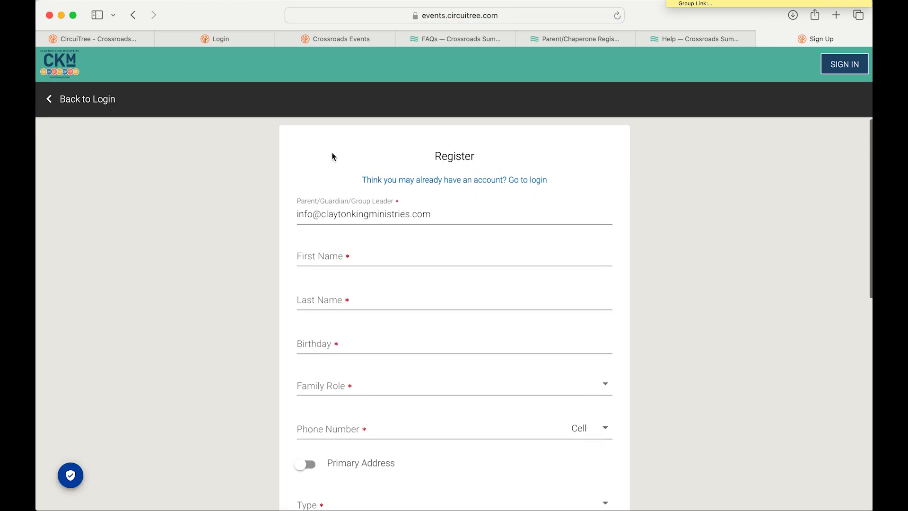
{"action": "mouse_move", "coordinate": [582, 140]}
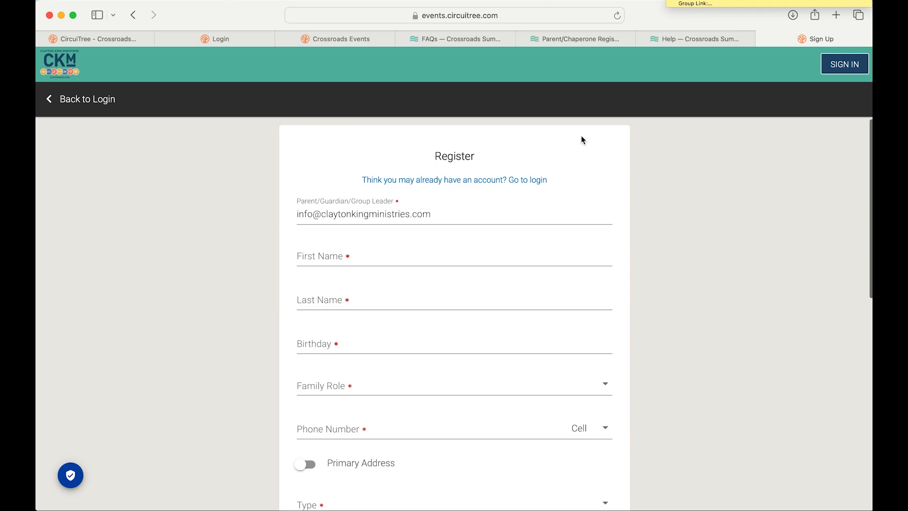
{"action": "scroll", "scroll_direction": "down", "scroll_amount": 3}
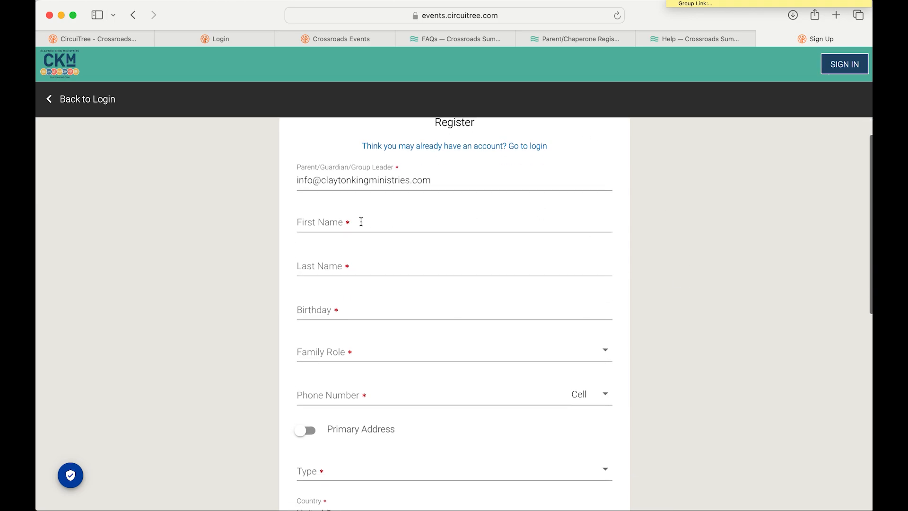
{"action": "scroll", "scroll_direction": "down", "scroll_amount": 3}
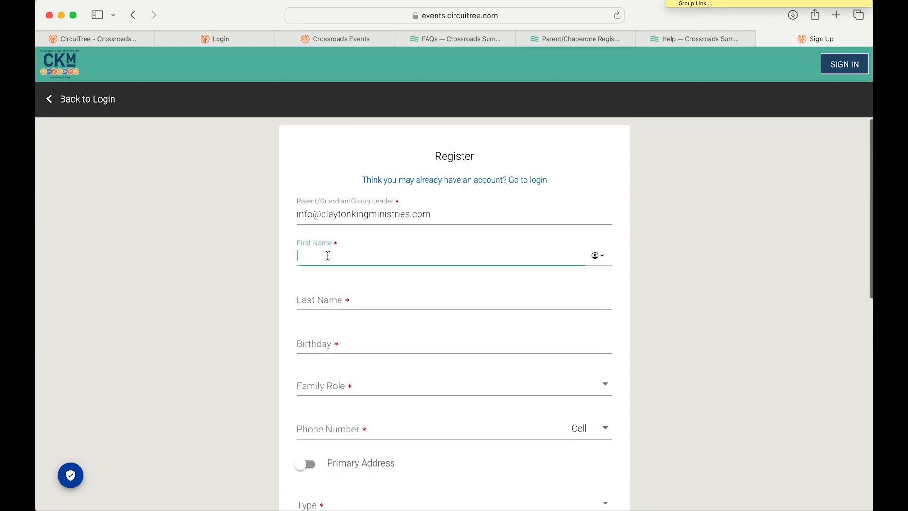
{"action": "type", "text": "09/"}
{"action": "left_click", "coordinate": [453, 429]}
{"action": "type", "text": "(999) 111-1111"}
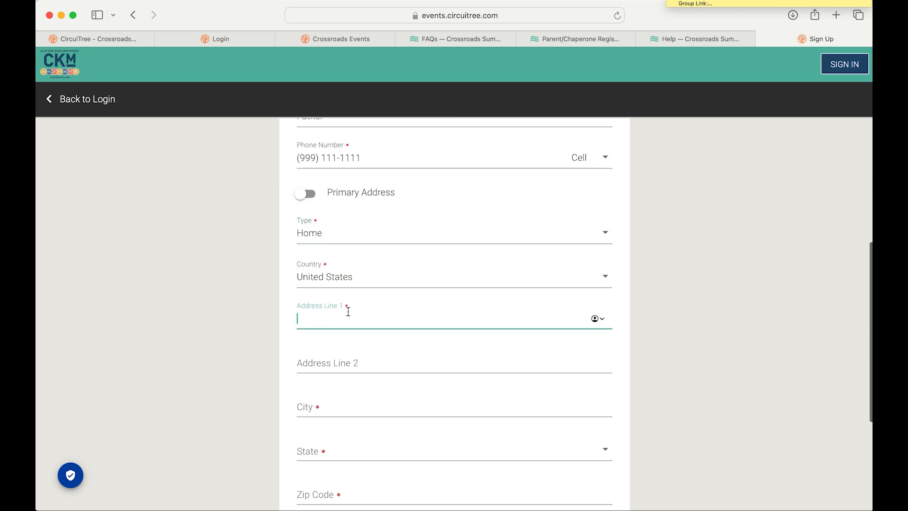
{"action": "type", "text": "308 Kingsley Rd"}
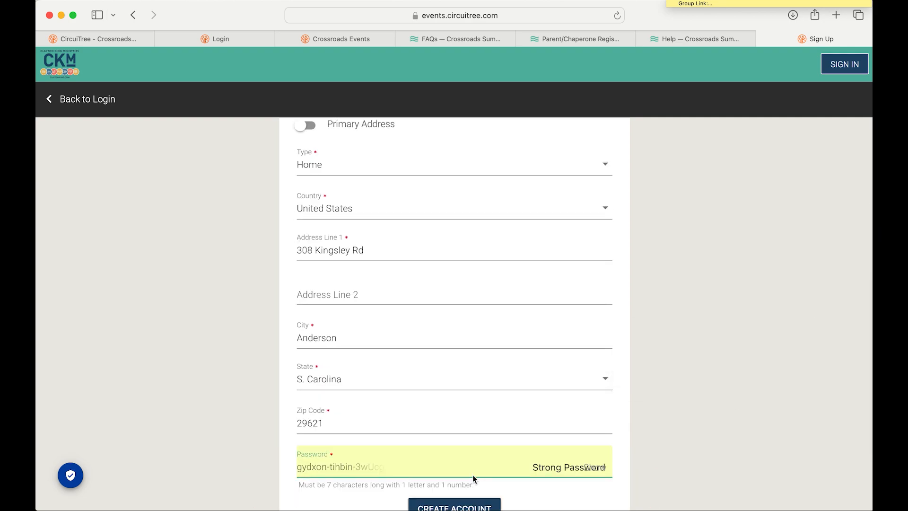
{"action": "left_click", "coordinate": [454, 506]}
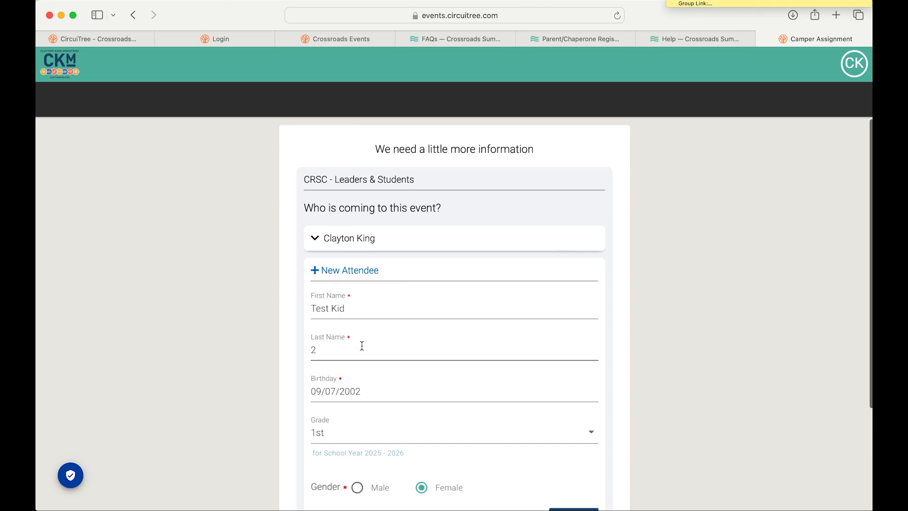
- Select Test Kid 2, a 1st-grade female, as the event attendee
{"action": "scroll", "scroll_direction": "down", "scroll_amount": 3}
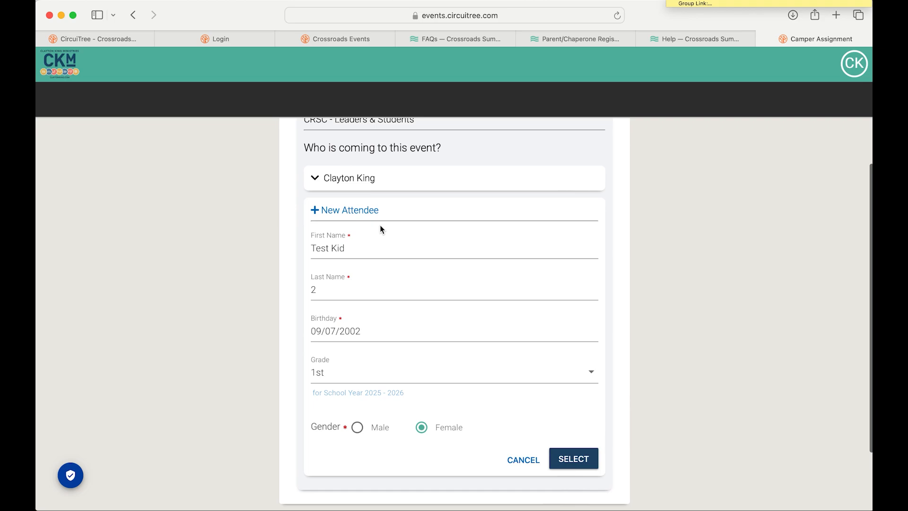
{"action": "mouse_move", "coordinate": [328, 380]}
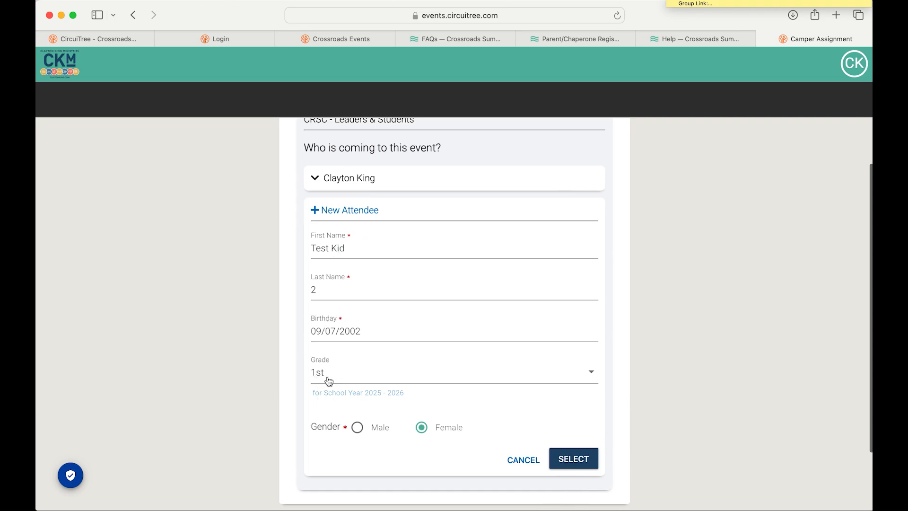
{"action": "mouse_move", "coordinate": [480, 407]}
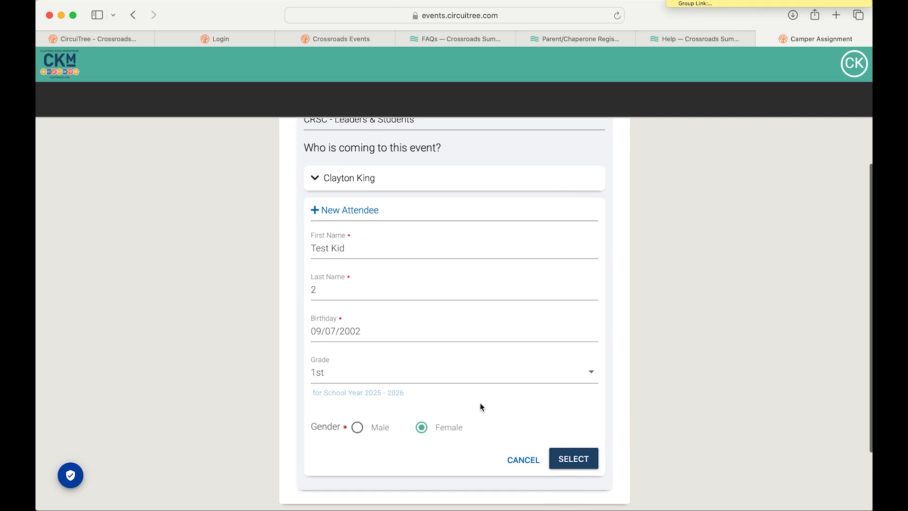
{"action": "left_click", "coordinate": [573, 458]}
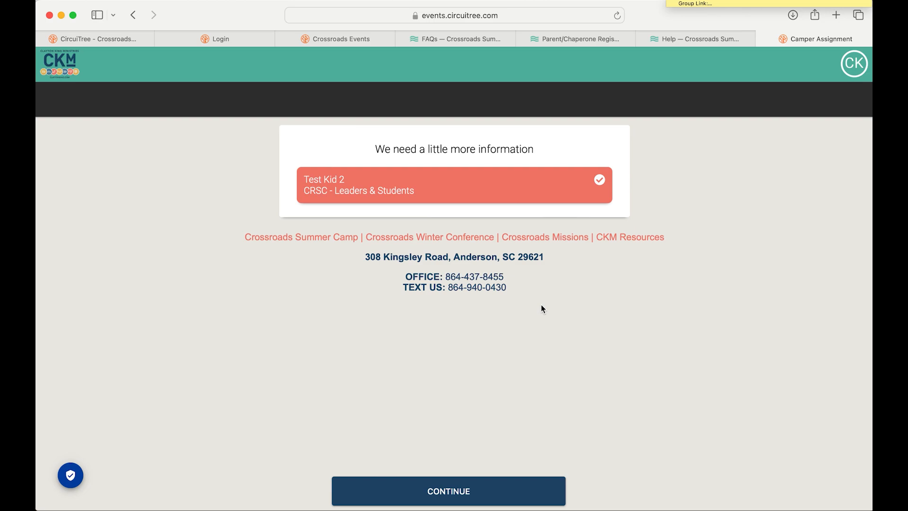
{"action": "mouse_move", "coordinate": [506, 330]}
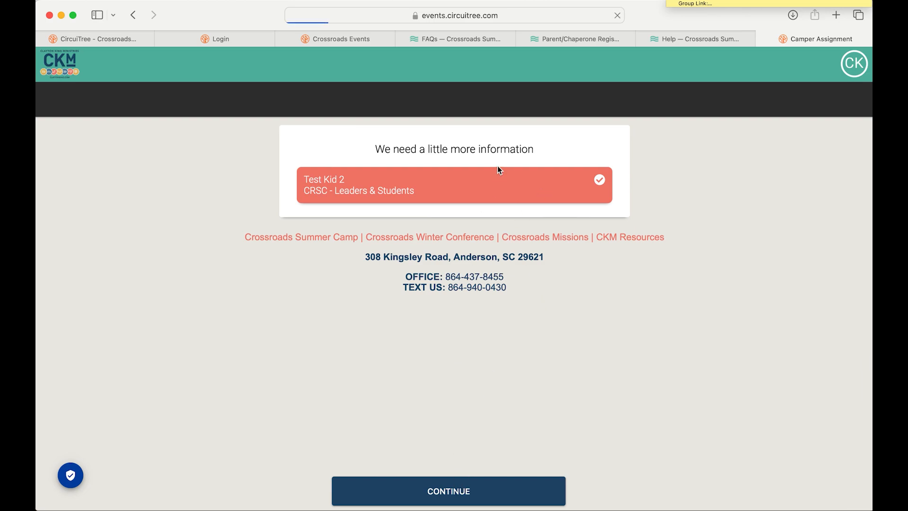
- Continue to the registration questions and enter Crossroads as the camper's church
{"action": "left_click", "coordinate": [448, 490]}
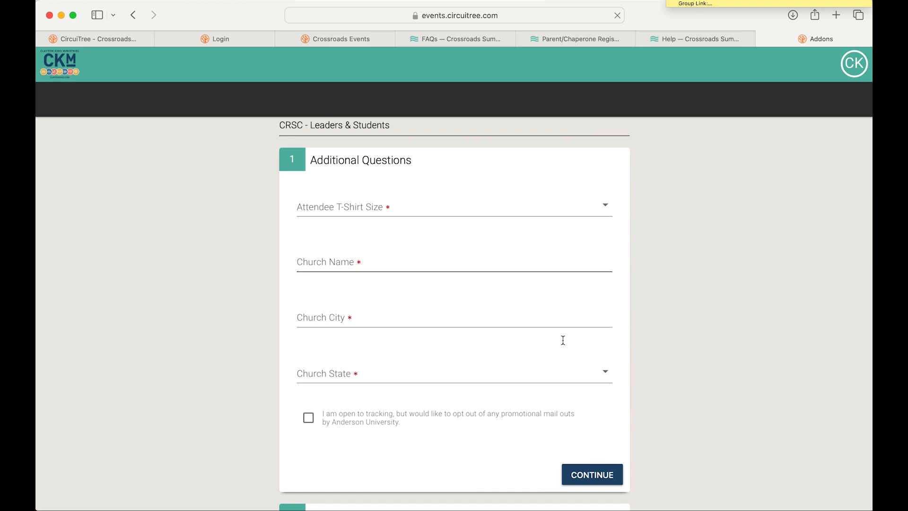
{"action": "scroll", "scroll_direction": "down", "scroll_amount": 3}
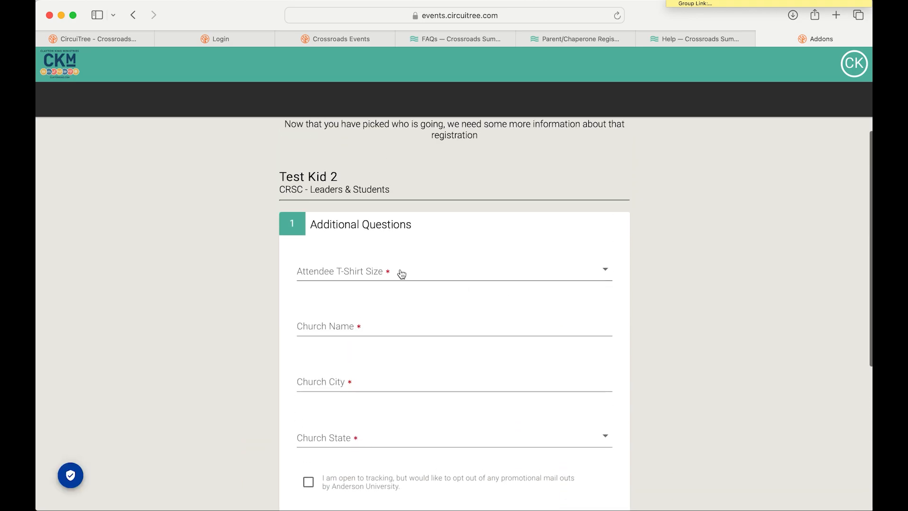
{"action": "scroll", "scroll_direction": "down", "scroll_amount": 3}
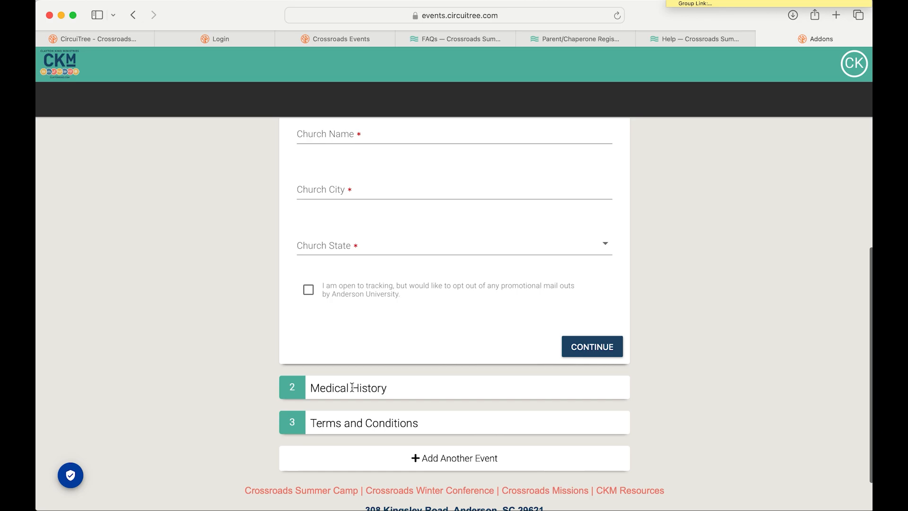
{"action": "scroll", "scroll_direction": "down", "scroll_amount": 3}
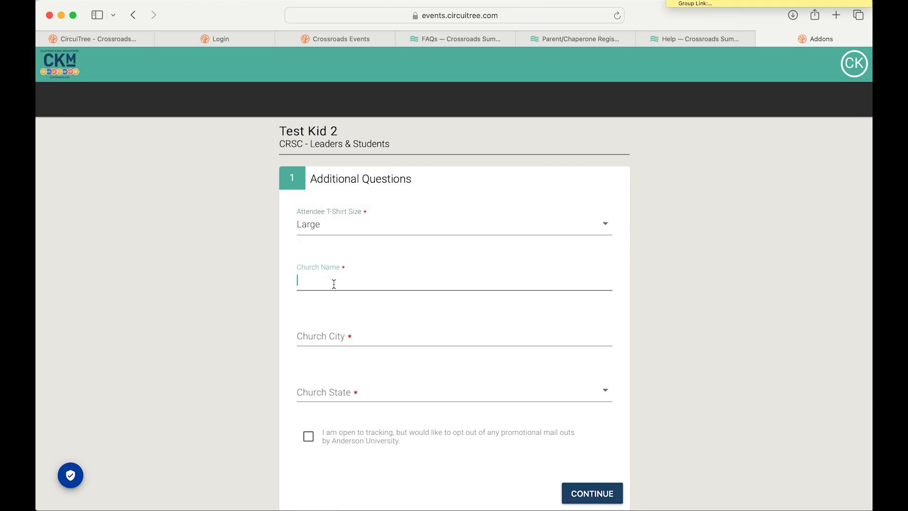
{"action": "type", "text": "Crossroads"}
{"action": "left_click", "coordinate": [454, 336]}
{"action": "type", "text": "Anderson"}
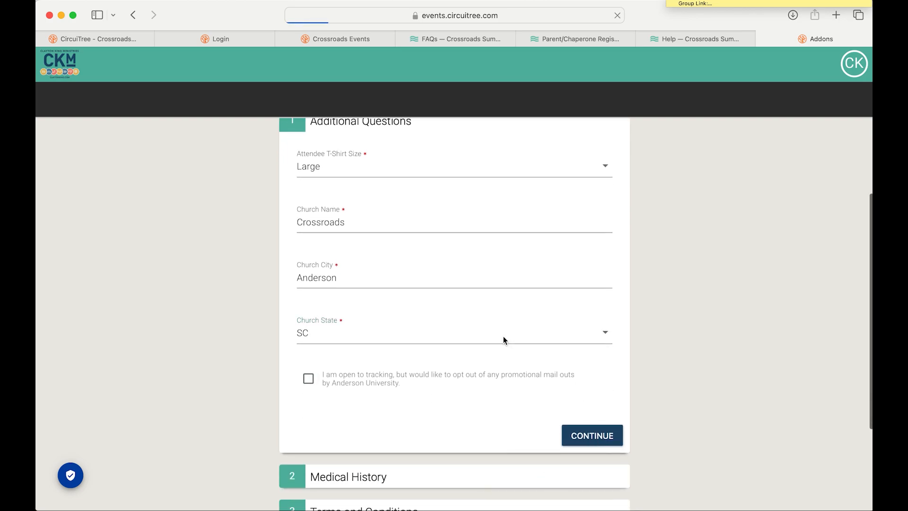
- Mark every medication allergy, allergy and health history item as No
{"action": "scroll", "scroll_direction": "down", "scroll_amount": 3}
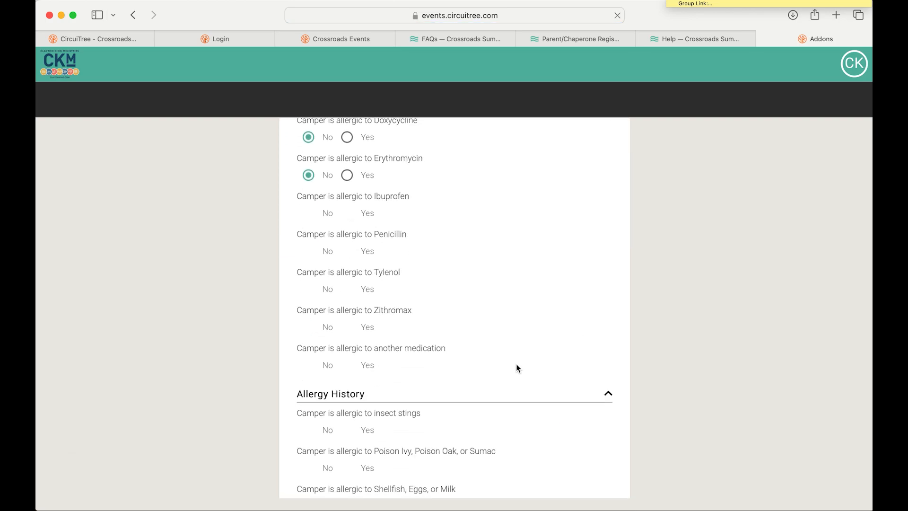
{"action": "scroll", "scroll_direction": "up", "scroll_amount": 3}
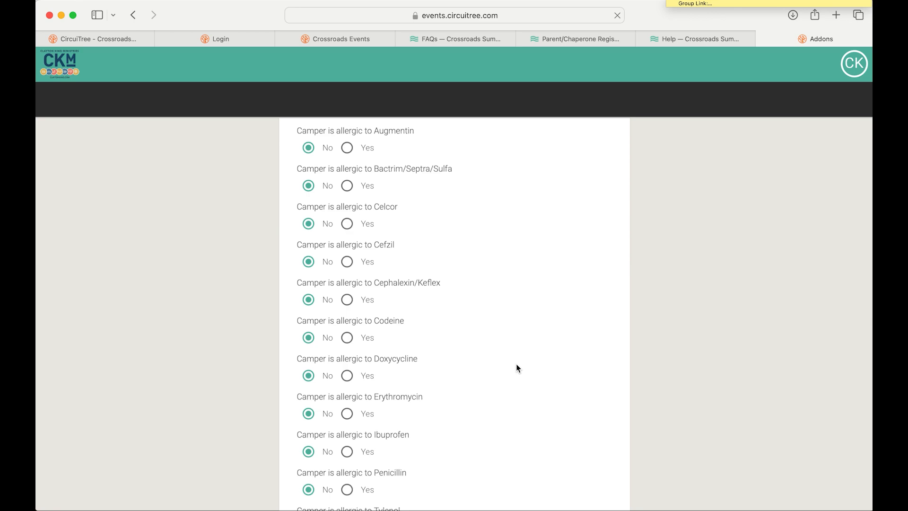
{"action": "scroll", "scroll_direction": "down", "scroll_amount": 3}
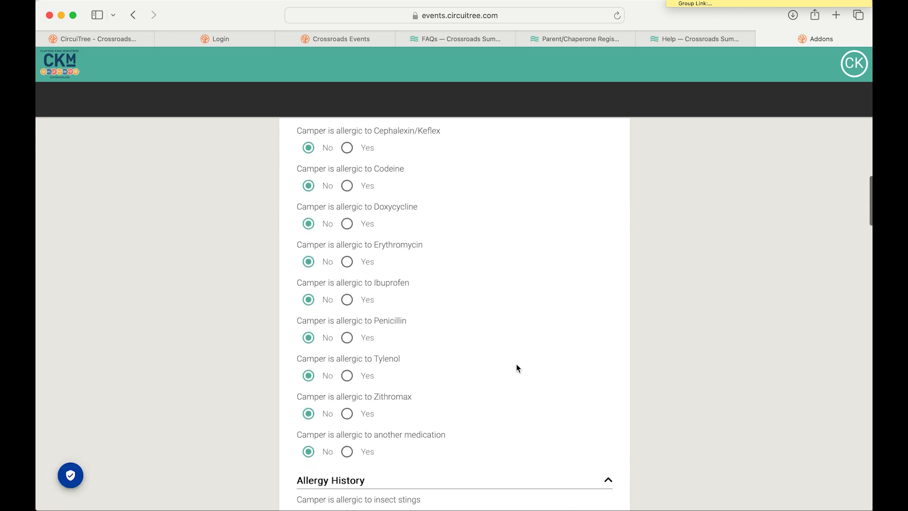
{"action": "scroll", "scroll_direction": "down", "scroll_amount": 3}
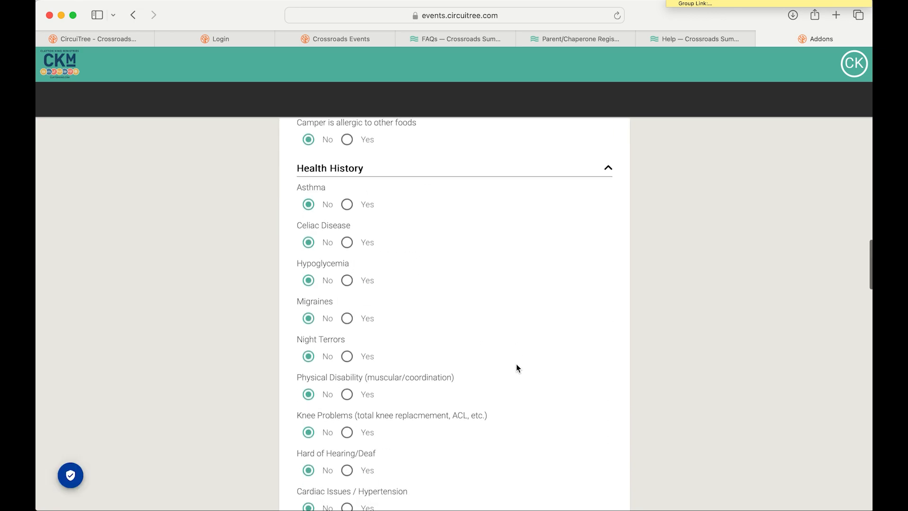
{"action": "scroll", "scroll_direction": "down", "scroll_amount": 3}
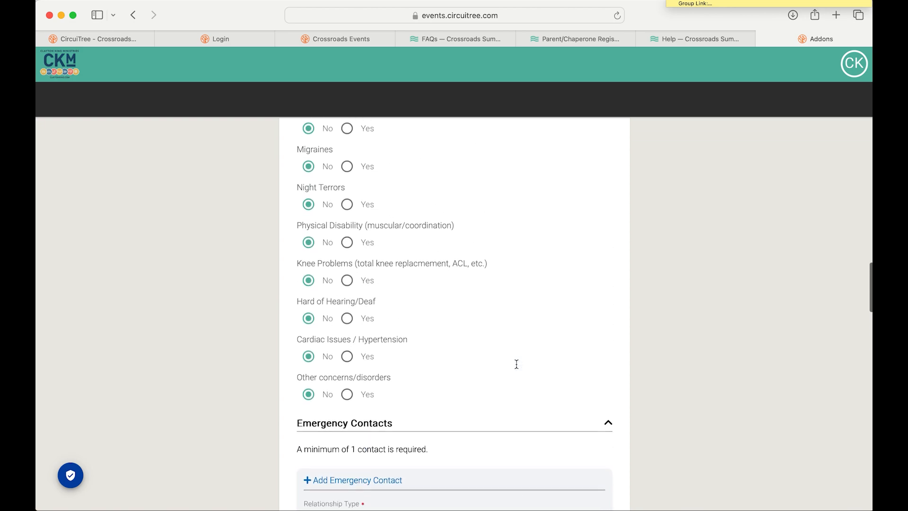
{"action": "left_click", "coordinate": [357, 479]}
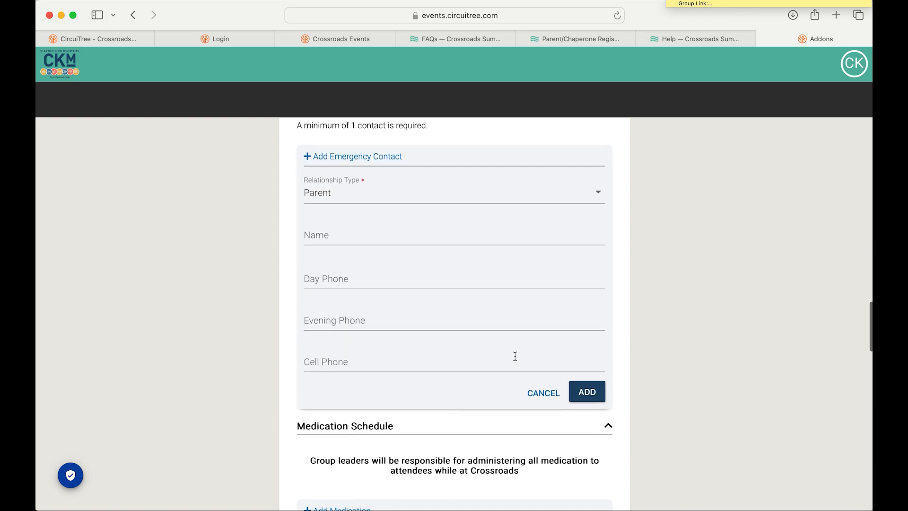
{"action": "type", "text": "(111)"}
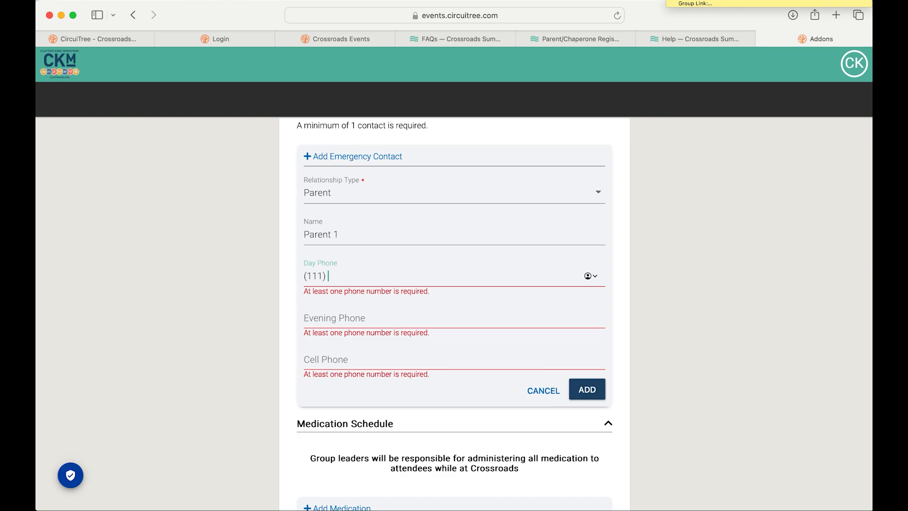
{"action": "left_click", "coordinate": [586, 388]}
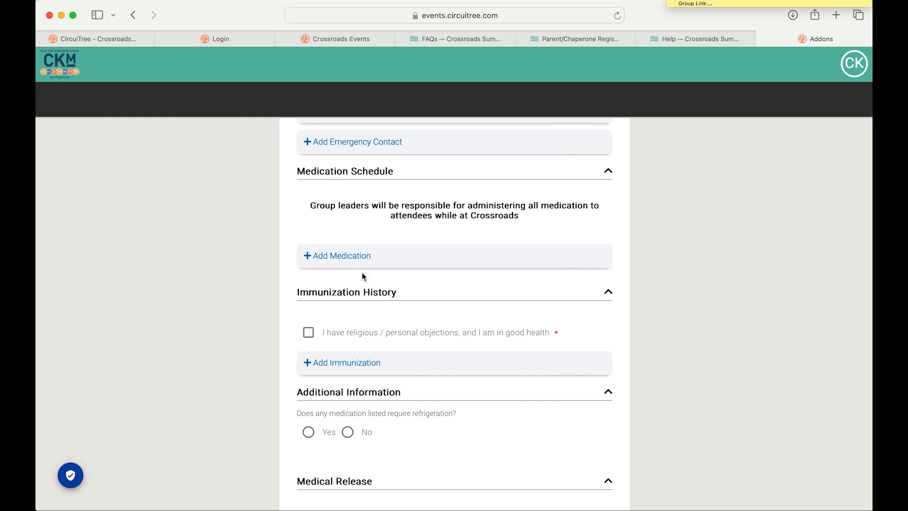
{"action": "mouse_move", "coordinate": [602, 207]}
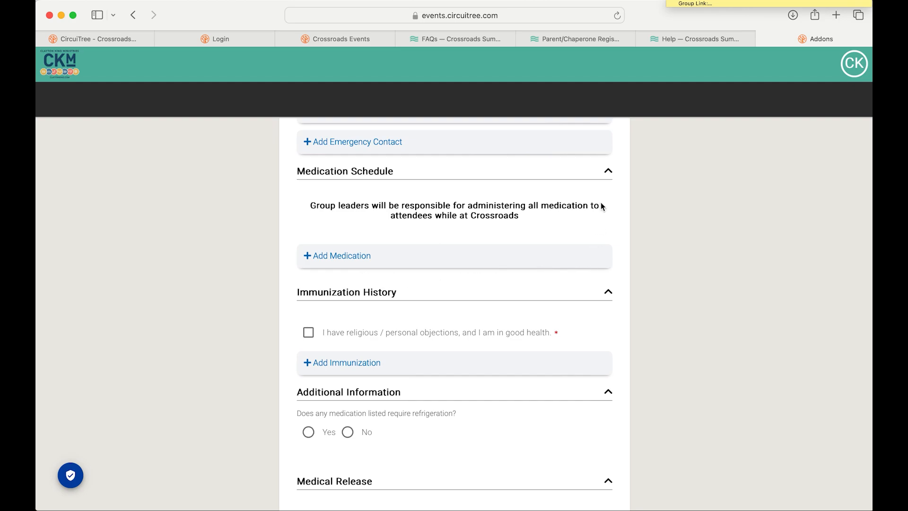
{"action": "mouse_move", "coordinate": [590, 274]}
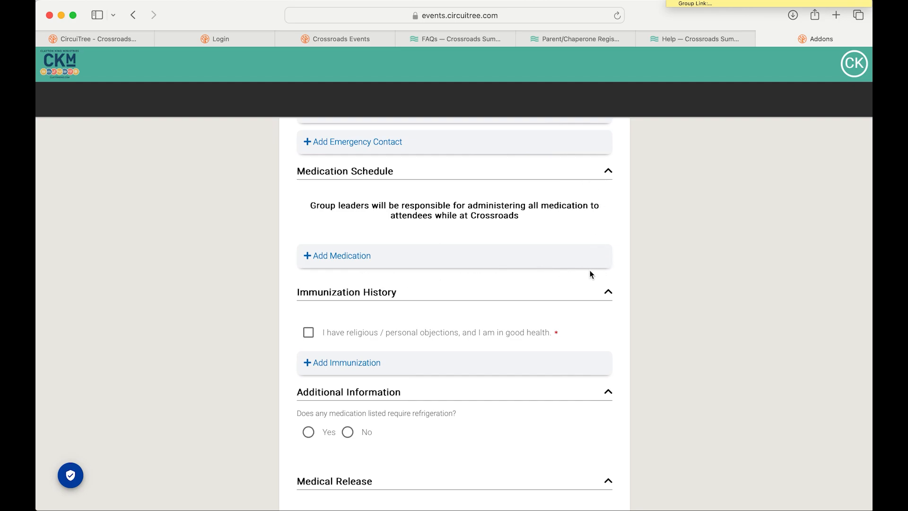
{"action": "mouse_move", "coordinate": [284, 265]}
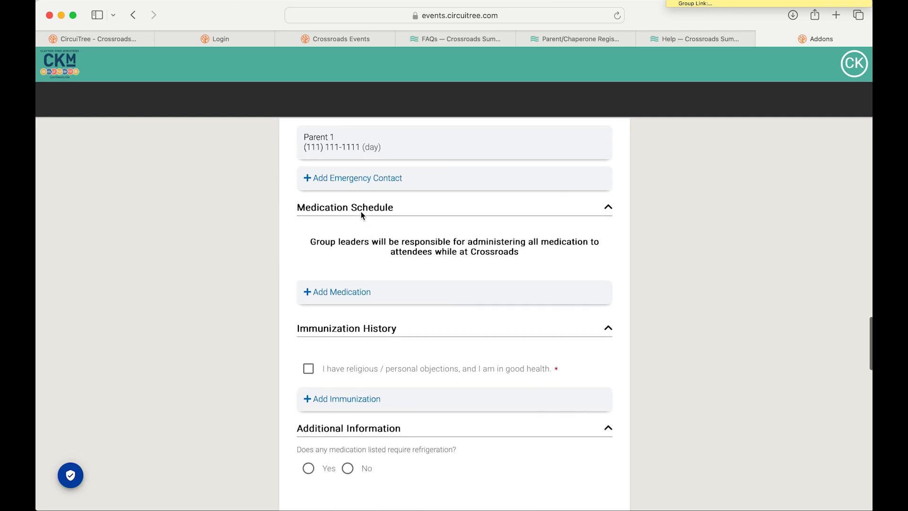
{"action": "mouse_move", "coordinate": [495, 192]}
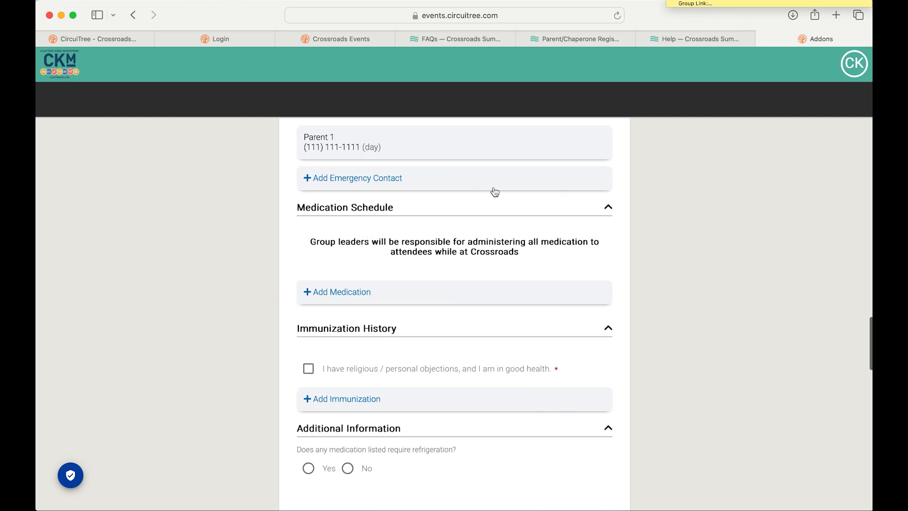
{"action": "mouse_move", "coordinate": [594, 309]}
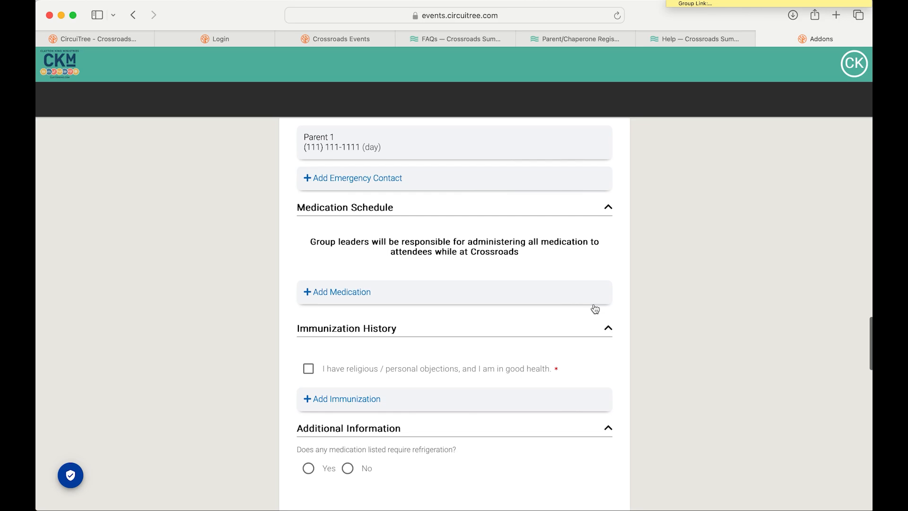
{"action": "mouse_move", "coordinate": [596, 314]}
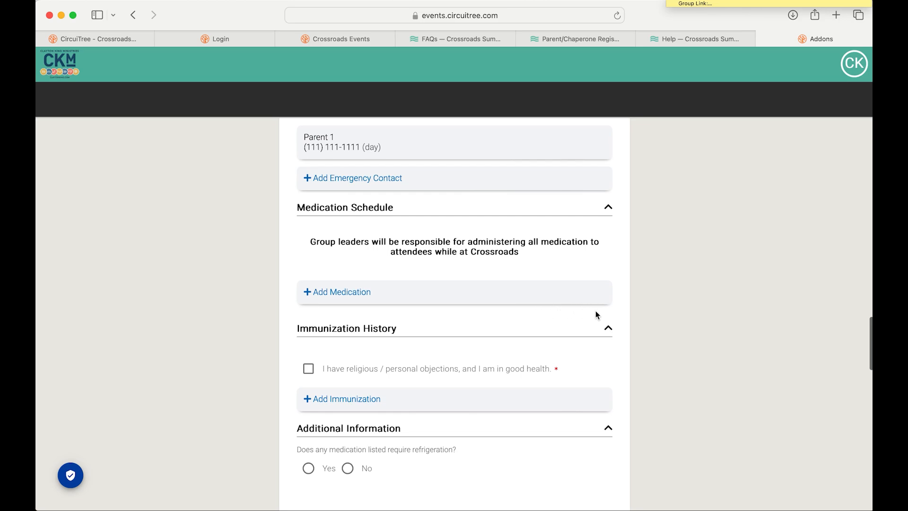
- Reveal the Add Immunization record fields in the medical history form
{"action": "scroll", "scroll_direction": "down", "scroll_amount": 3}
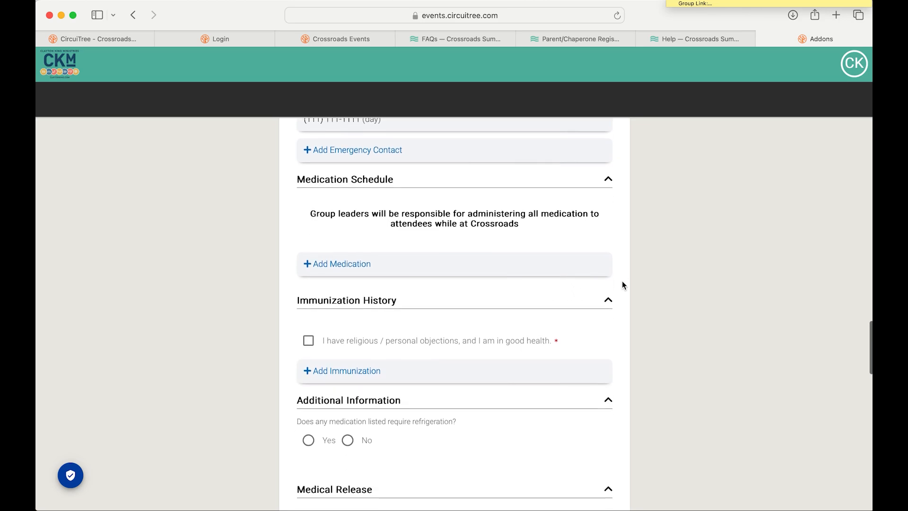
{"action": "scroll", "scroll_direction": "down", "scroll_amount": 3}
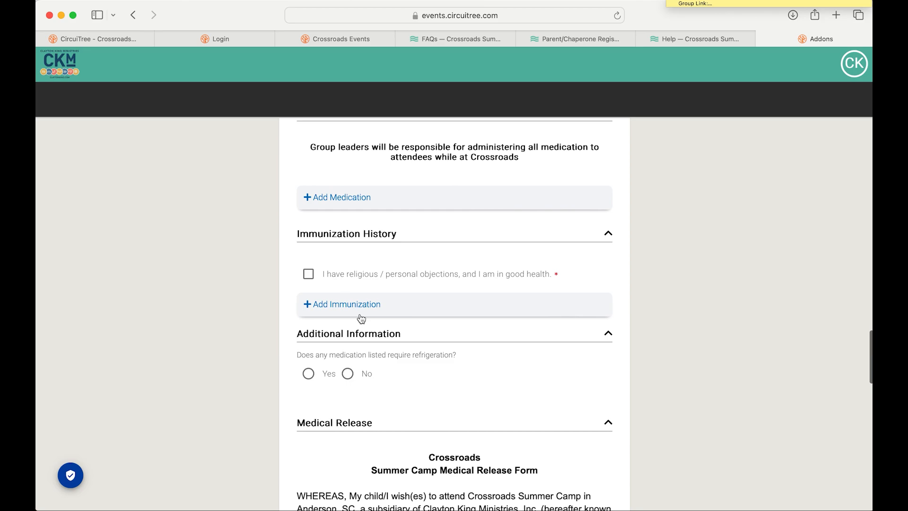
{"action": "scroll", "scroll_direction": "down", "scroll_amount": 3}
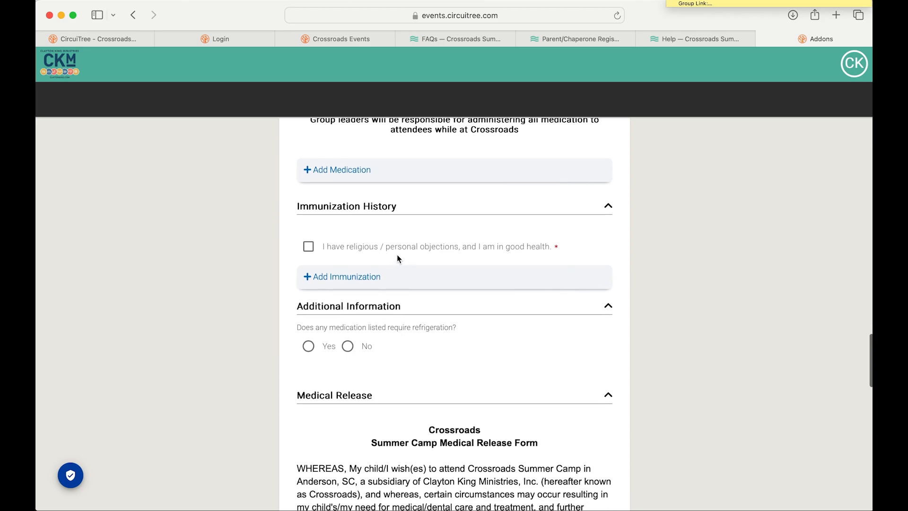
{"action": "mouse_move", "coordinate": [305, 214]}
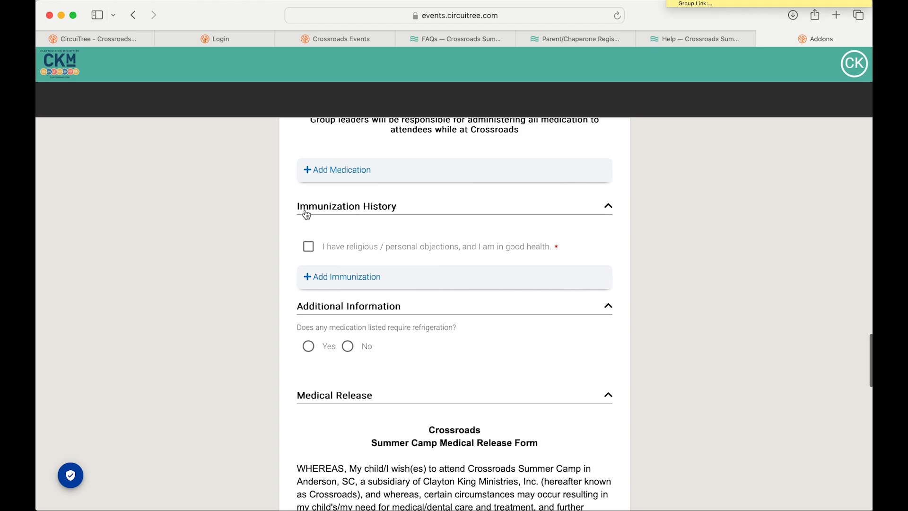
{"action": "mouse_move", "coordinate": [426, 271]}
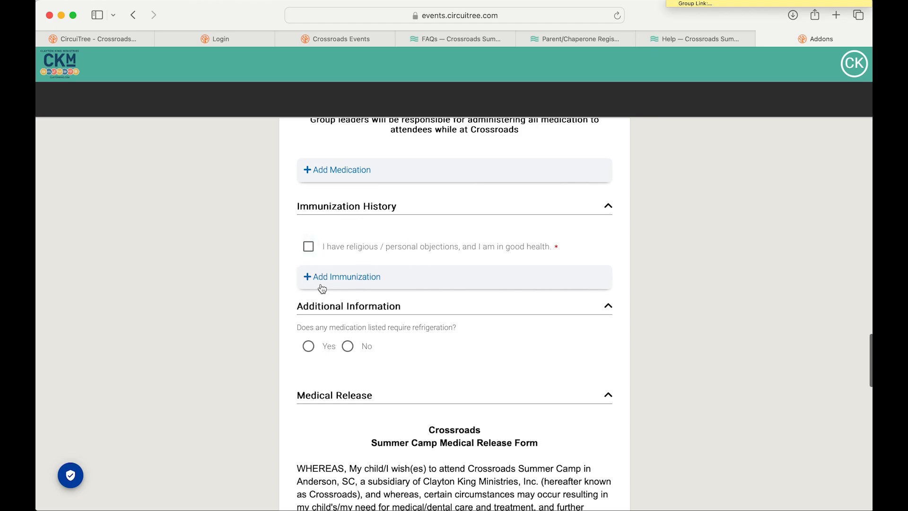
{"action": "left_click", "coordinate": [346, 277]}
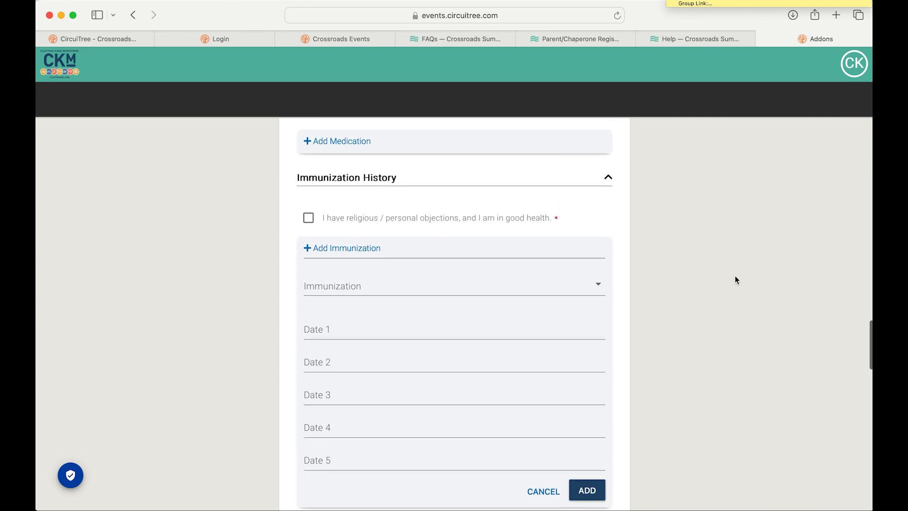
- Agree to the camp medical release to finish the medical history form
{"action": "scroll", "scroll_direction": "down", "scroll_amount": 3}
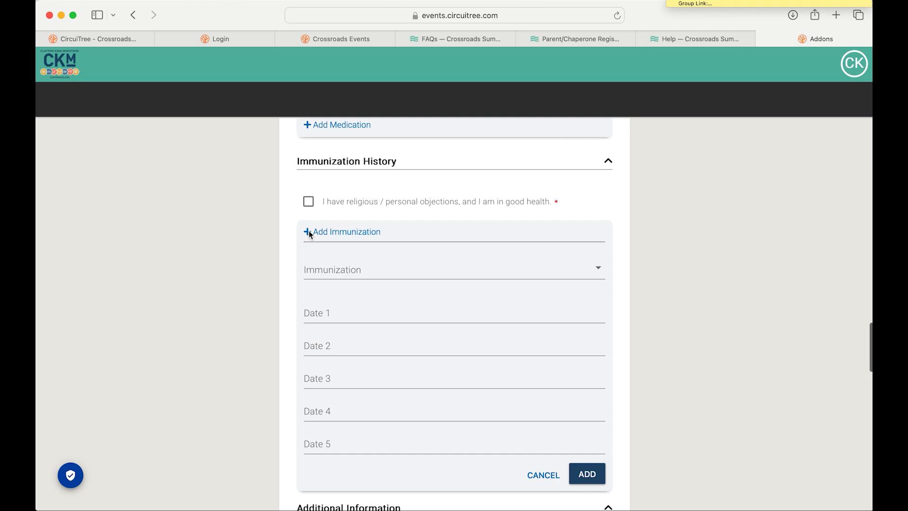
{"action": "scroll", "scroll_direction": "down", "scroll_amount": 3}
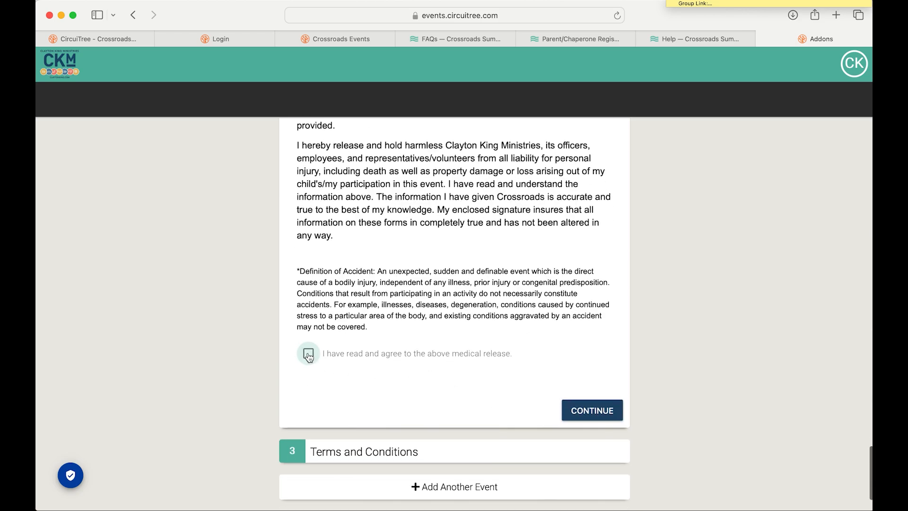
{"action": "left_click", "coordinate": [308, 353]}
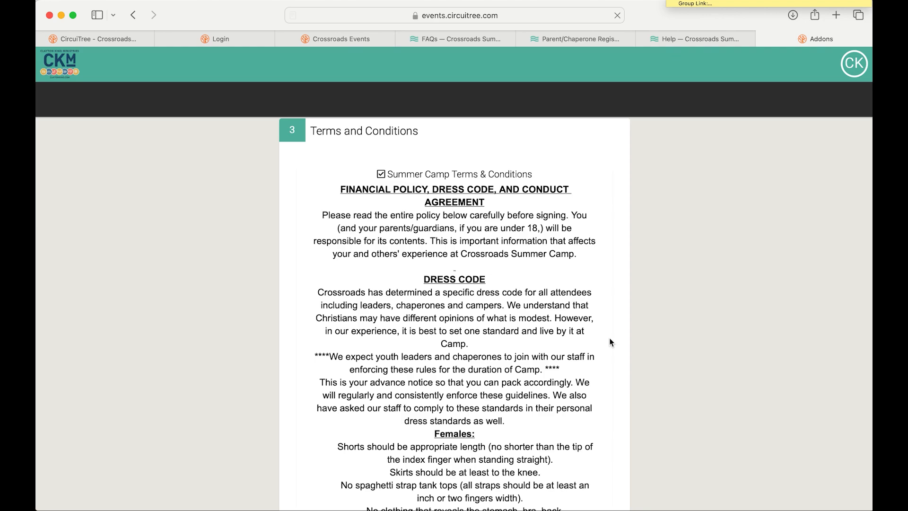
- Agree to the Summer Camp Terms & Conditions and continue to the registration summary
{"action": "scroll", "scroll_direction": "down", "scroll_amount": 3}
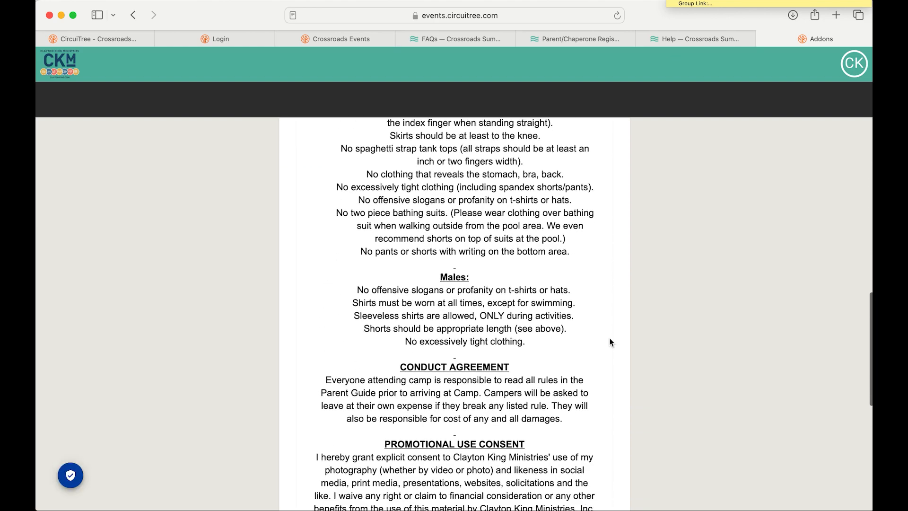
{"action": "scroll", "scroll_direction": "down", "scroll_amount": 3}
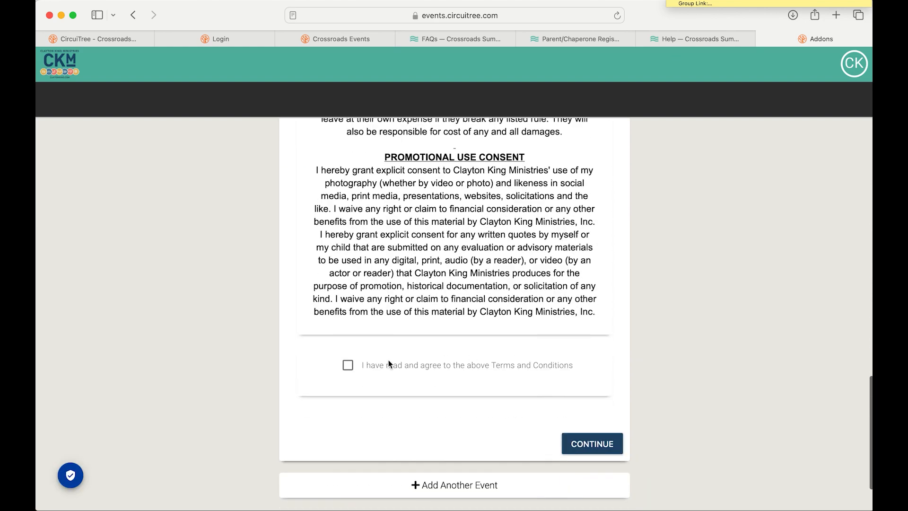
{"action": "left_click", "coordinate": [347, 365]}
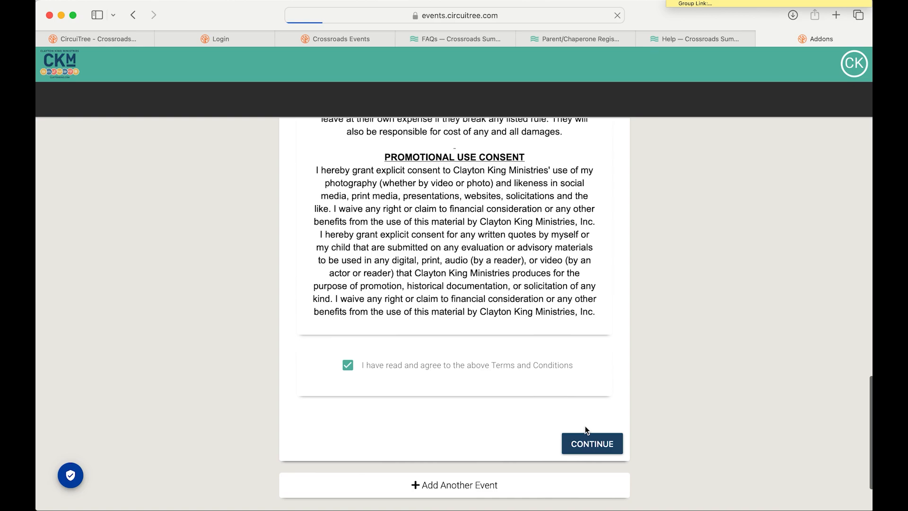
{"action": "left_click", "coordinate": [591, 444]}
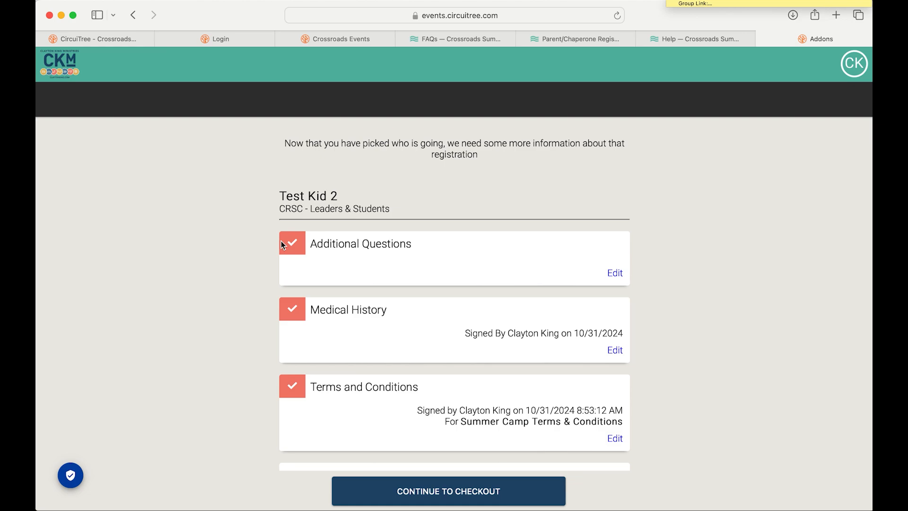
{"action": "scroll", "scroll_direction": "down", "scroll_amount": 3}
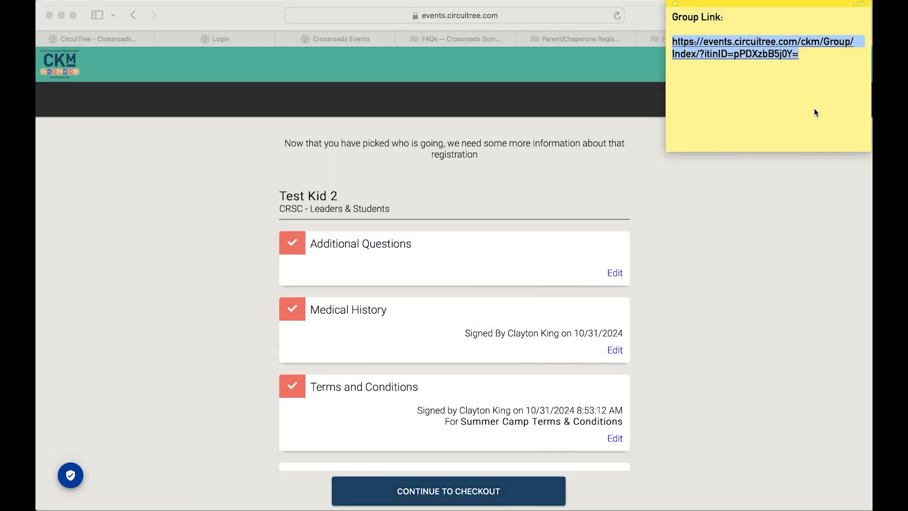
{"action": "mouse_move", "coordinate": [806, 63]}
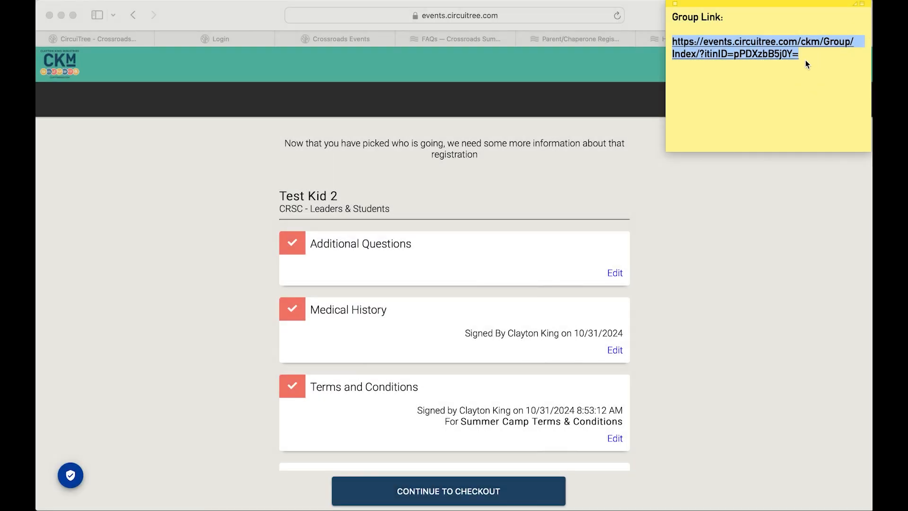
{"action": "mouse_move", "coordinate": [821, 54]}
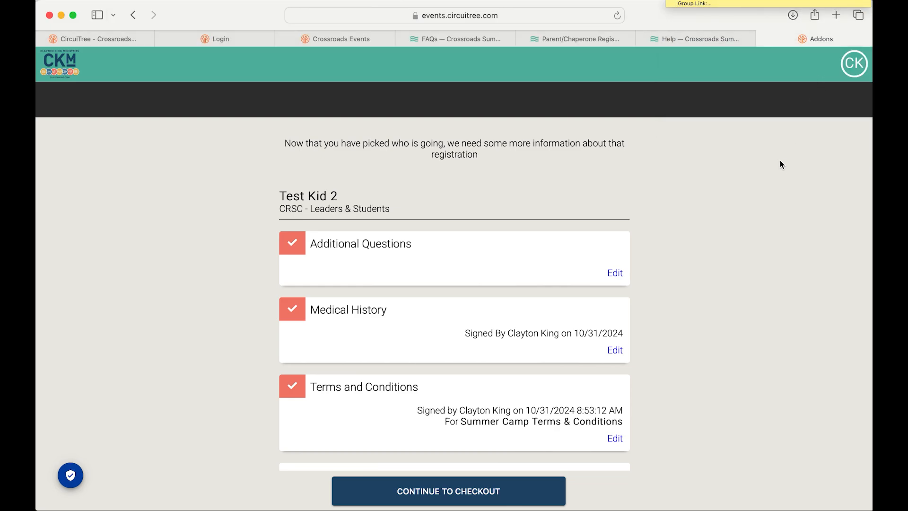
- Return to the attendee page and show a blank new-attendee form
{"action": "left_click", "coordinate": [834, 16]}
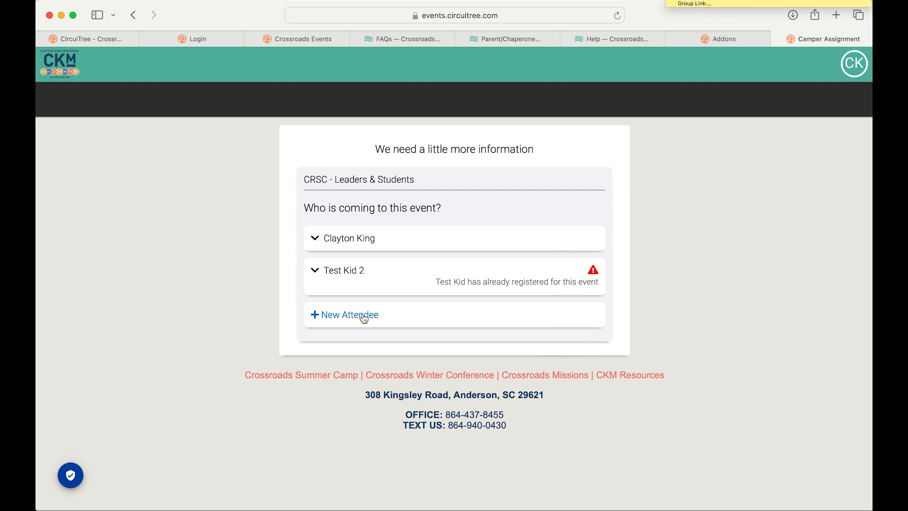
{"action": "mouse_move", "coordinate": [329, 278]}
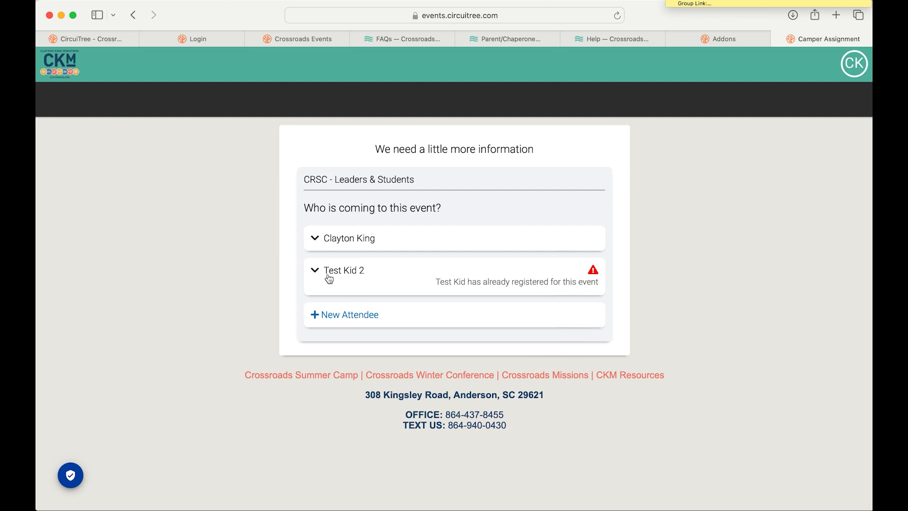
{"action": "mouse_move", "coordinate": [346, 286]}
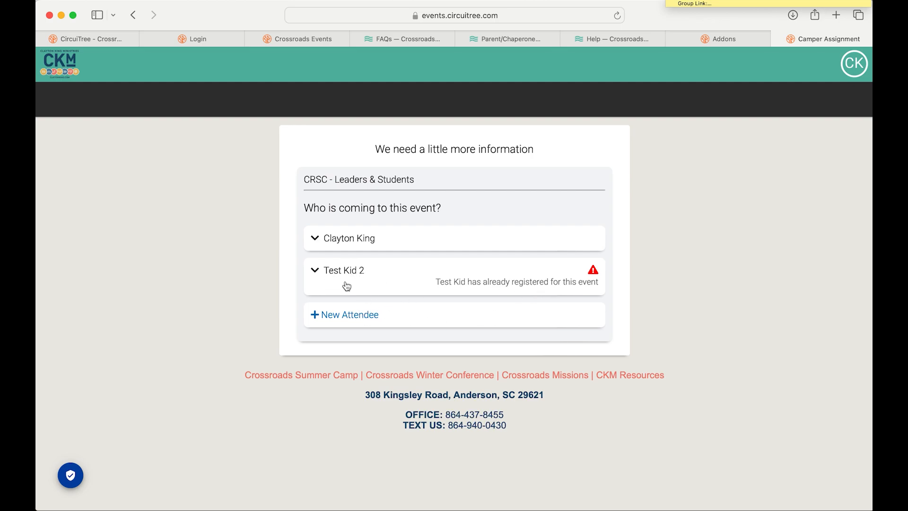
{"action": "left_click", "coordinate": [350, 314]}
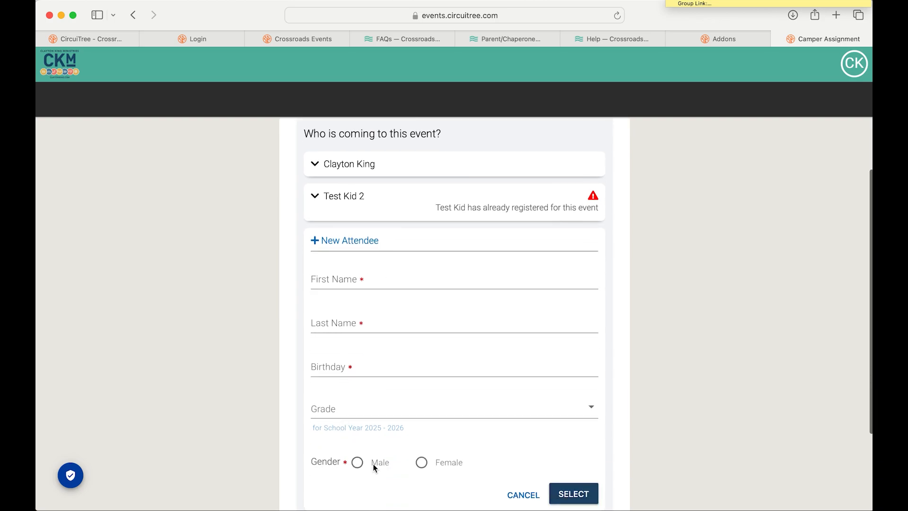
{"action": "scroll", "scroll_direction": "down", "scroll_amount": 3}
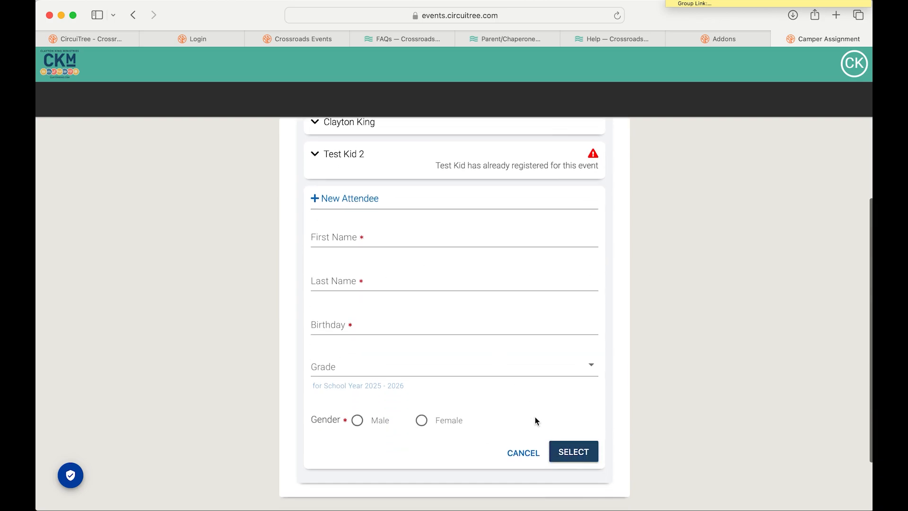
{"action": "scroll", "scroll_direction": "down", "scroll_amount": 3}
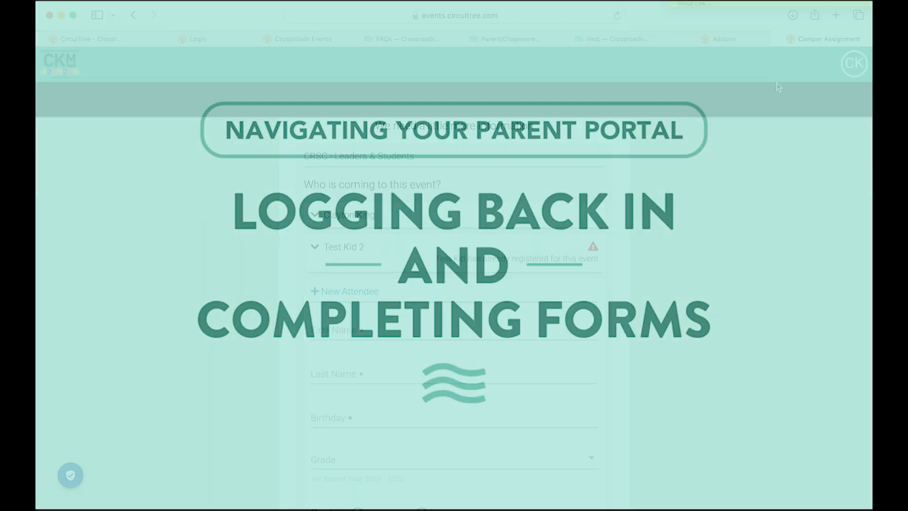
- Show the crossroadssummercamp.com home page with the Group & Family Login link
{"action": "left_click", "coordinate": [548, 39]}
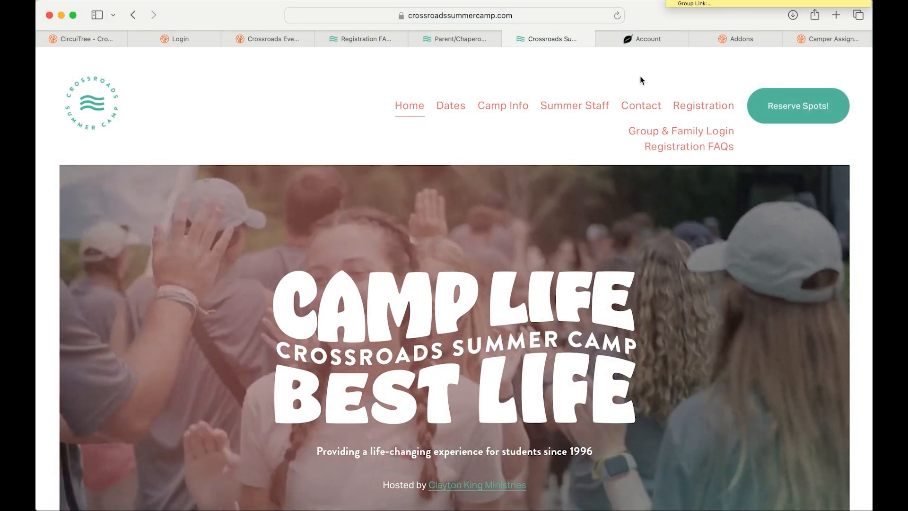
{"action": "left_click", "coordinate": [458, 16]}
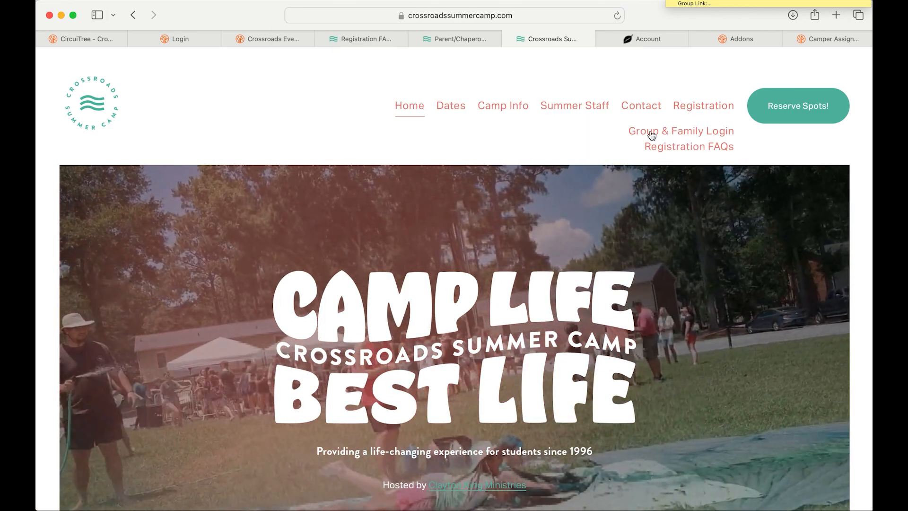
{"action": "left_click", "coordinate": [679, 131]}
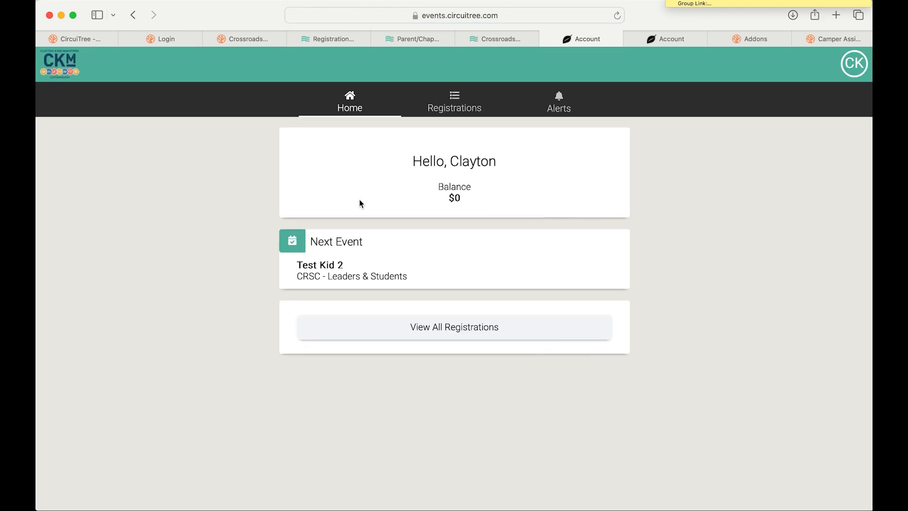
{"action": "mouse_move", "coordinate": [576, 274]}
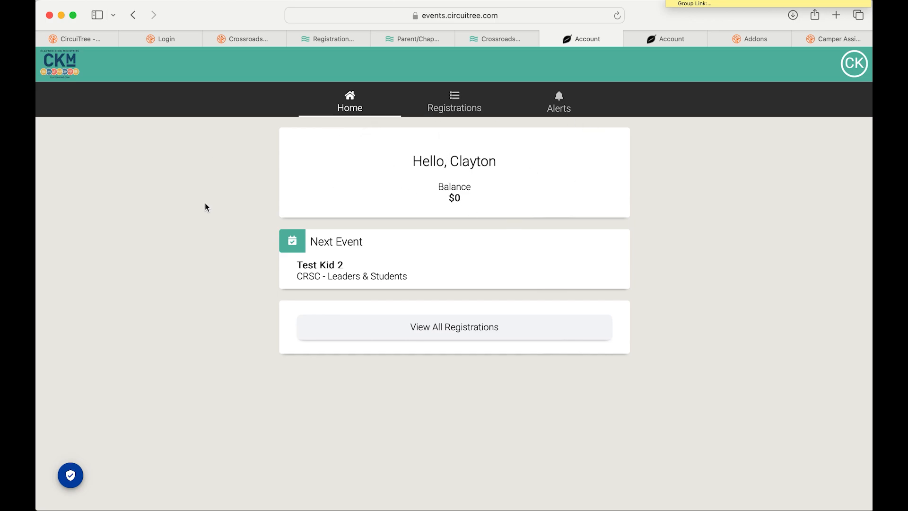
{"action": "mouse_move", "coordinate": [229, 210]}
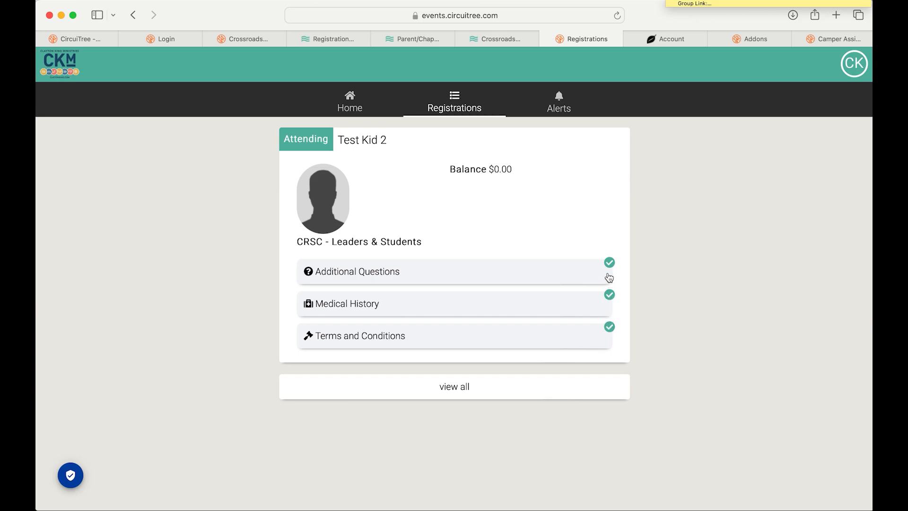
{"action": "left_click", "coordinate": [454, 272]}
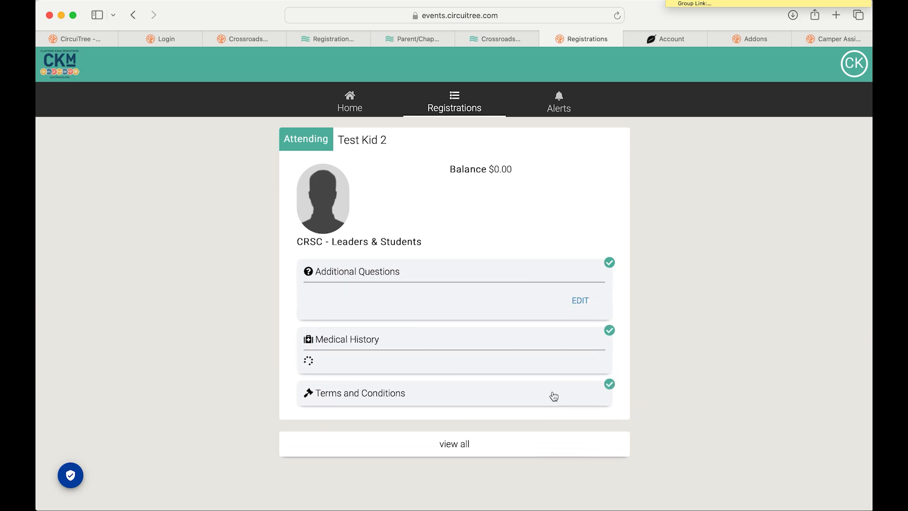
{"action": "scroll", "scroll_direction": "down", "scroll_amount": 3}
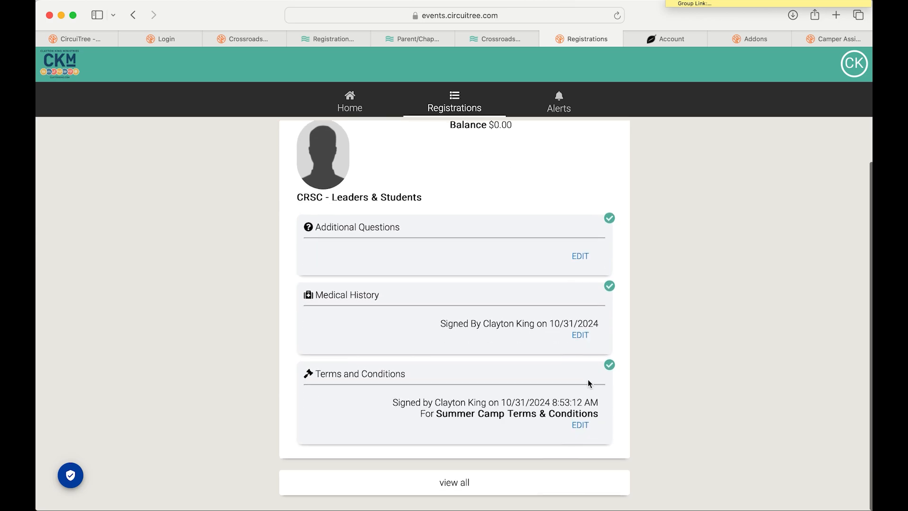
{"action": "mouse_move", "coordinate": [579, 282]}
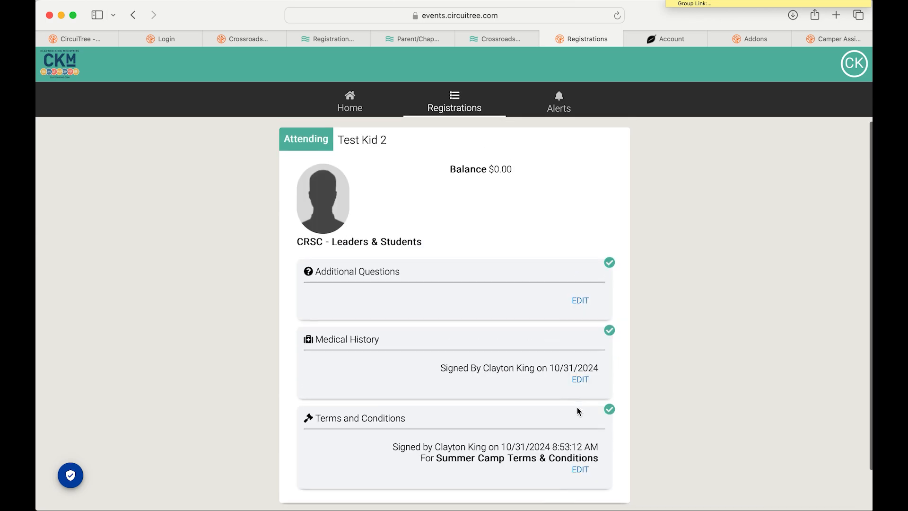
{"action": "left_click", "coordinate": [497, 39]}
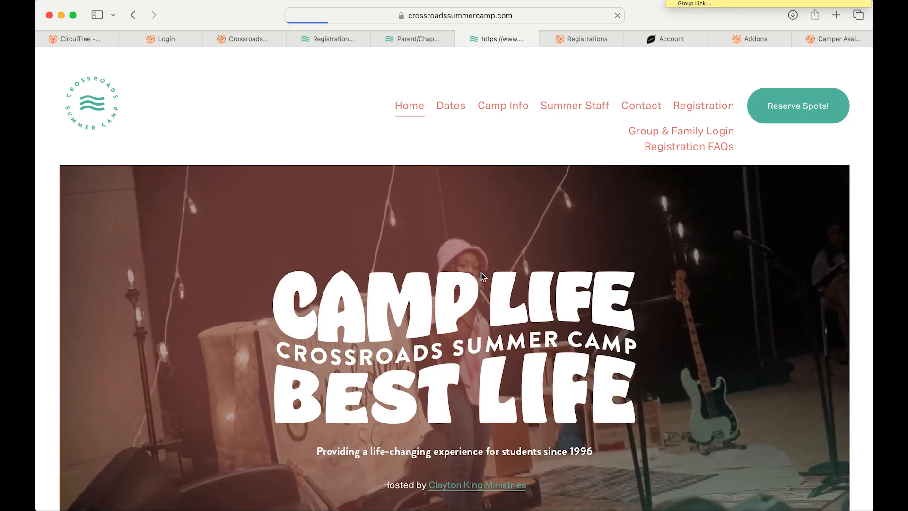
- Reach the Parent & Chaperone Registration FAQs and reveal how to get assistance
{"action": "left_click", "coordinate": [688, 146]}
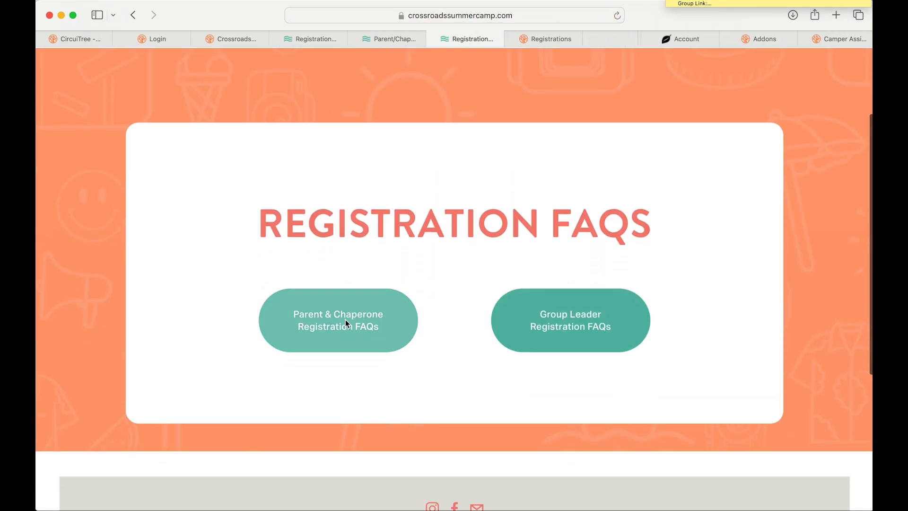
{"action": "left_click", "coordinate": [337, 320]}
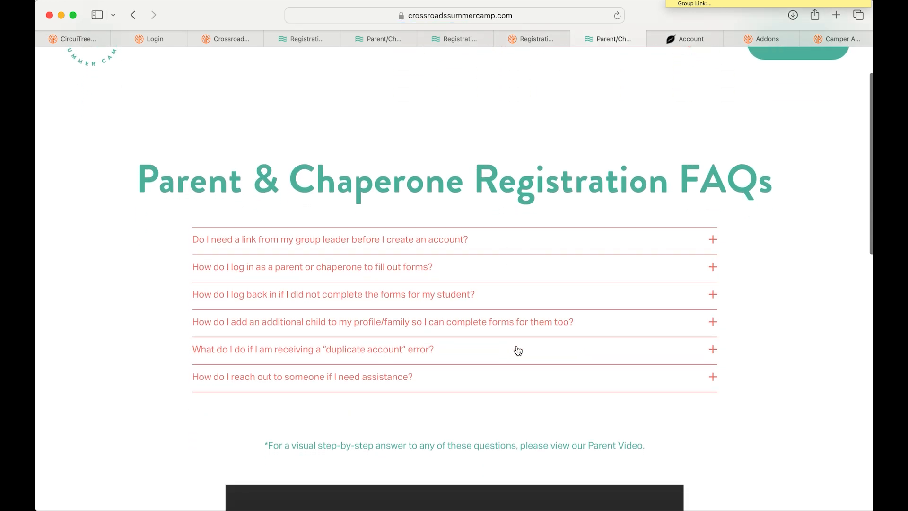
{"action": "mouse_move", "coordinate": [204, 354]}
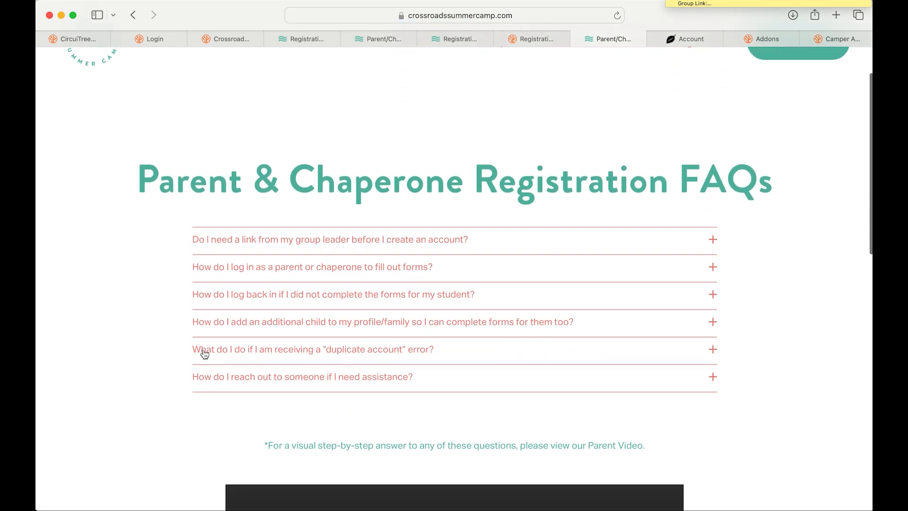
{"action": "left_click", "coordinate": [301, 376]}
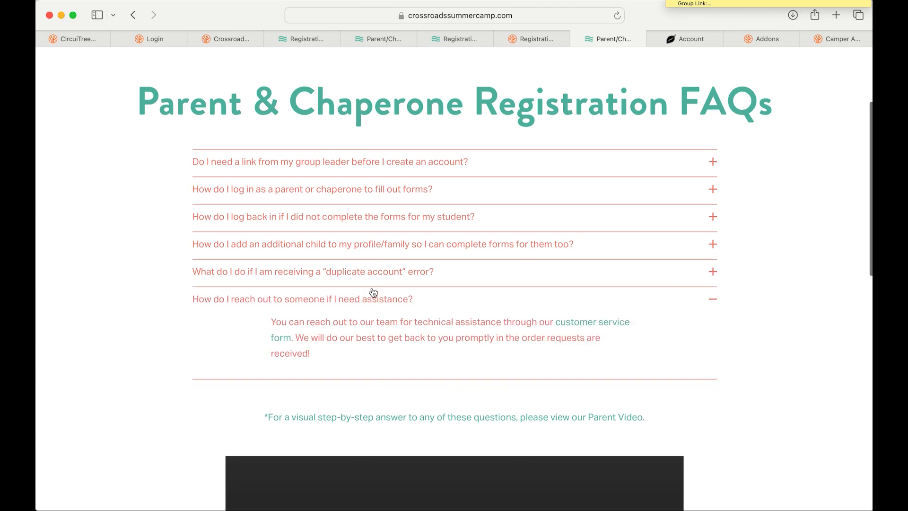
- Reveal the duplicate-account error answer and follow its link to the customer service form
{"action": "left_click", "coordinate": [312, 271]}
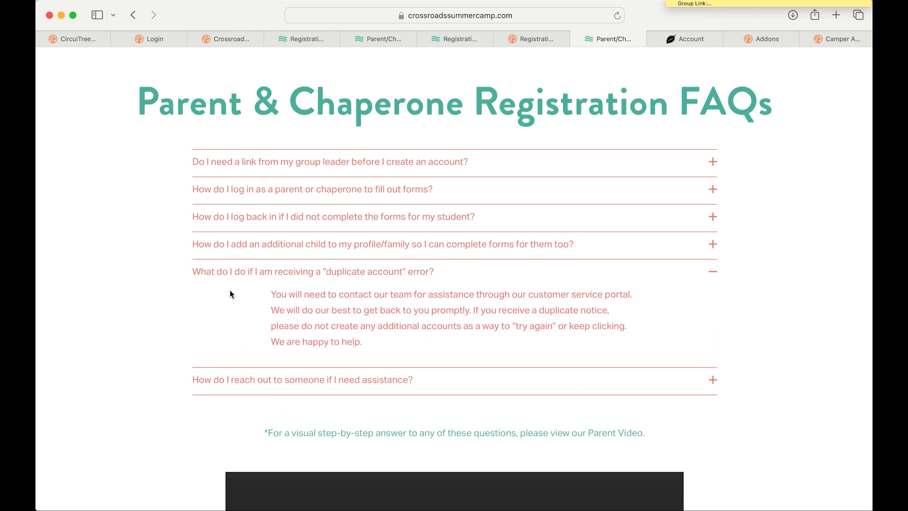
{"action": "mouse_move", "coordinate": [380, 286]}
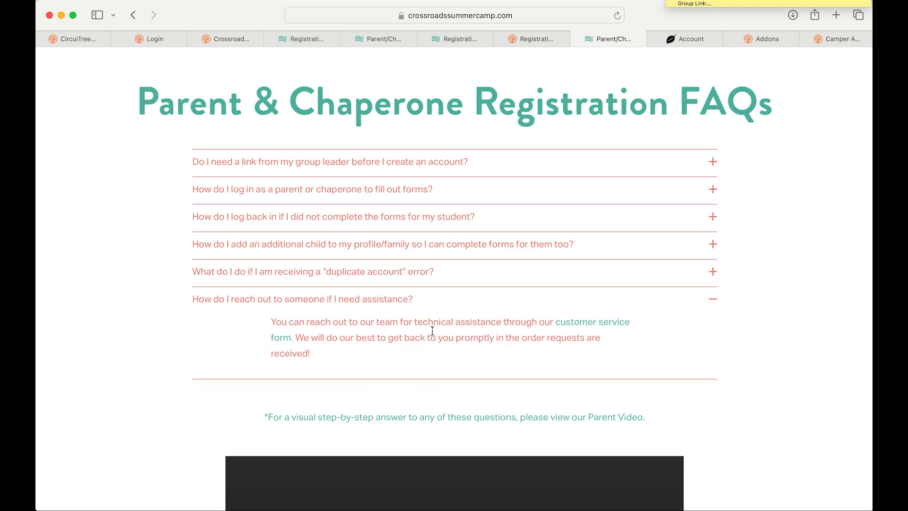
{"action": "mouse_move", "coordinate": [581, 329]}
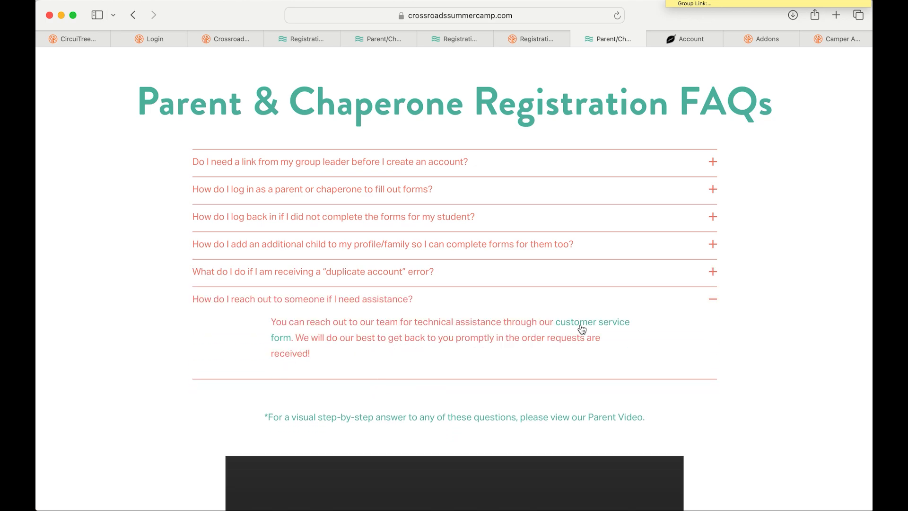
{"action": "left_click", "coordinate": [592, 321]}
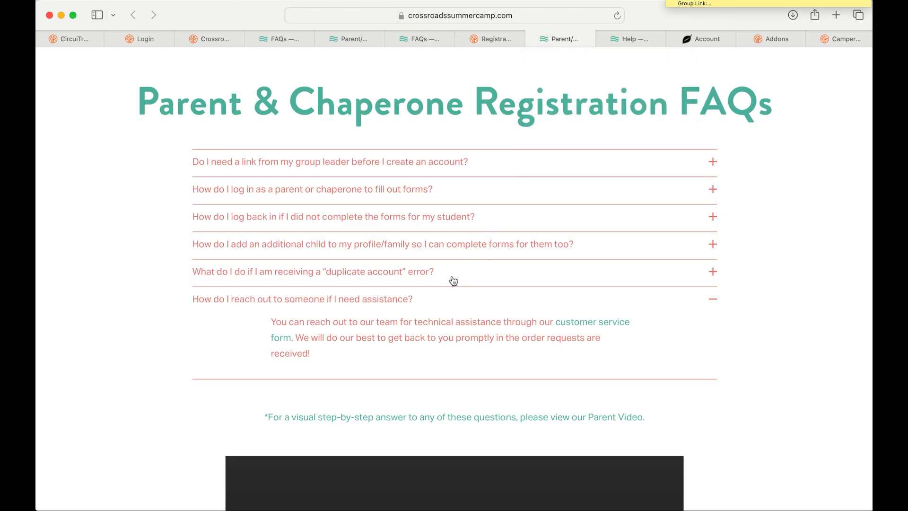
{"action": "left_click", "coordinate": [313, 271]}
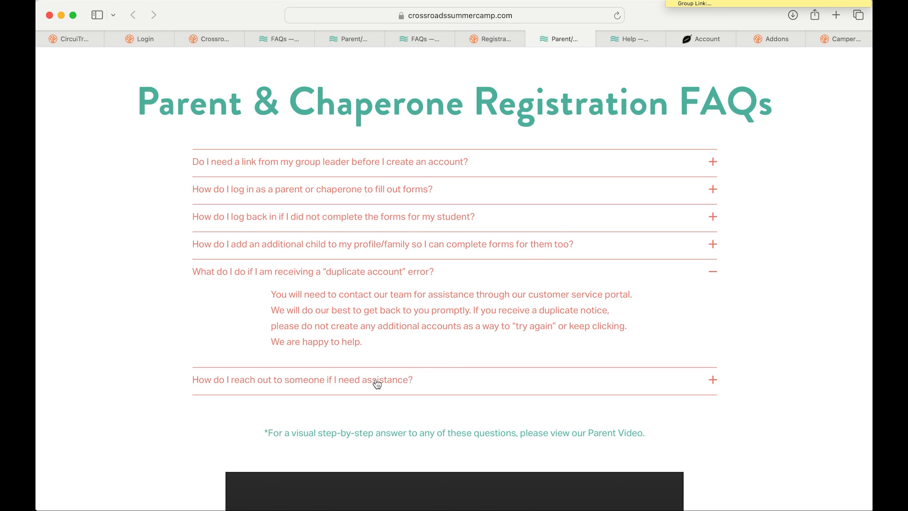
{"action": "mouse_move", "coordinate": [558, 330]}
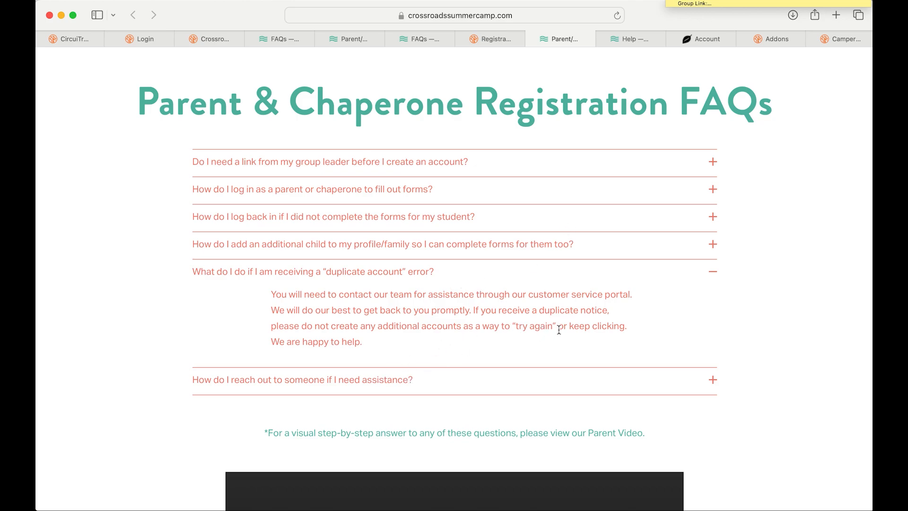
{"action": "mouse_move", "coordinate": [576, 331]}
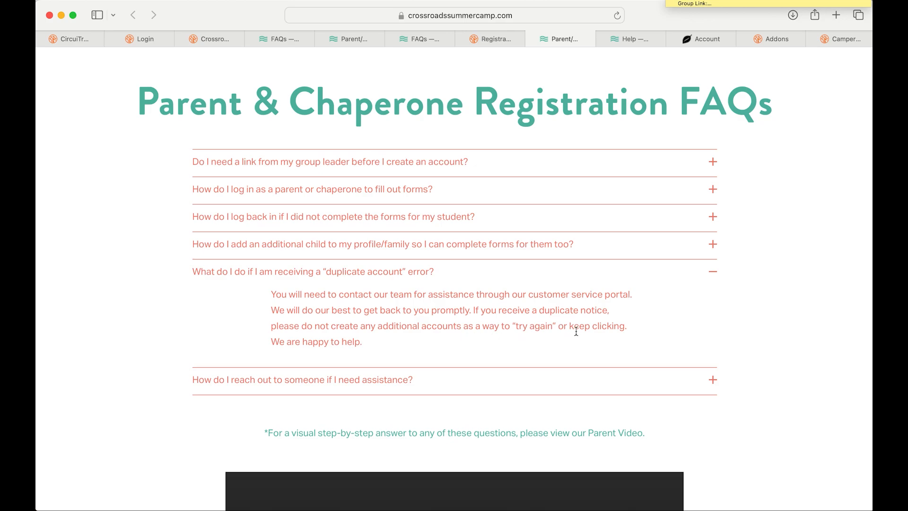
{"action": "mouse_move", "coordinate": [359, 337]}
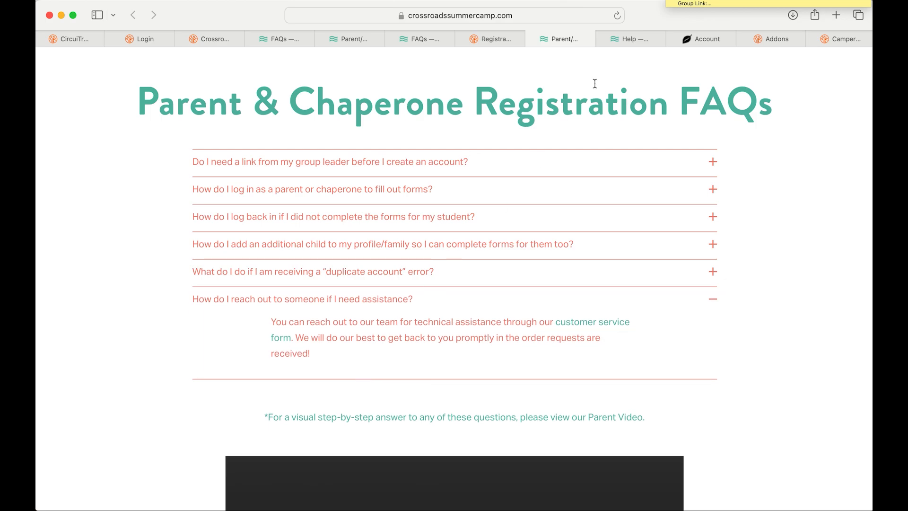
{"action": "mouse_move", "coordinate": [624, 50]}
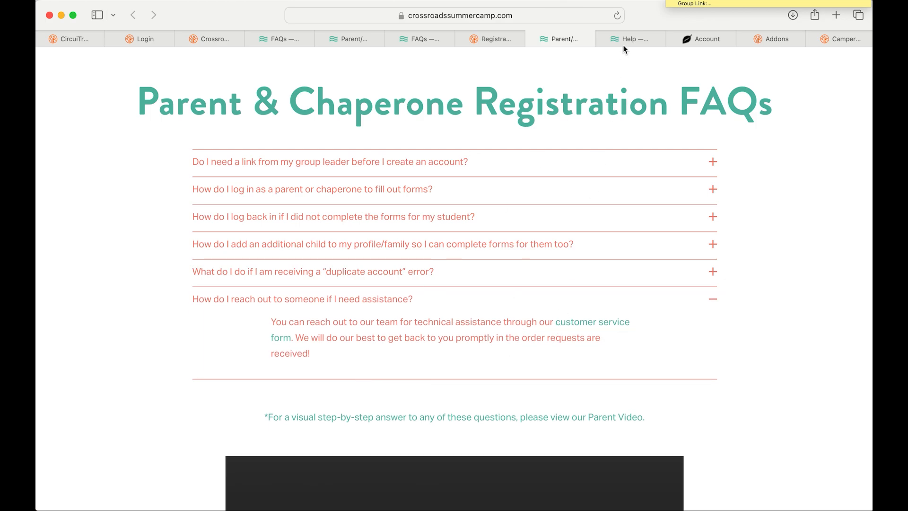
- Review the help form's parent/chaperone, student and troubleshooting sections, ending back near the top
{"action": "left_click", "coordinate": [629, 39]}
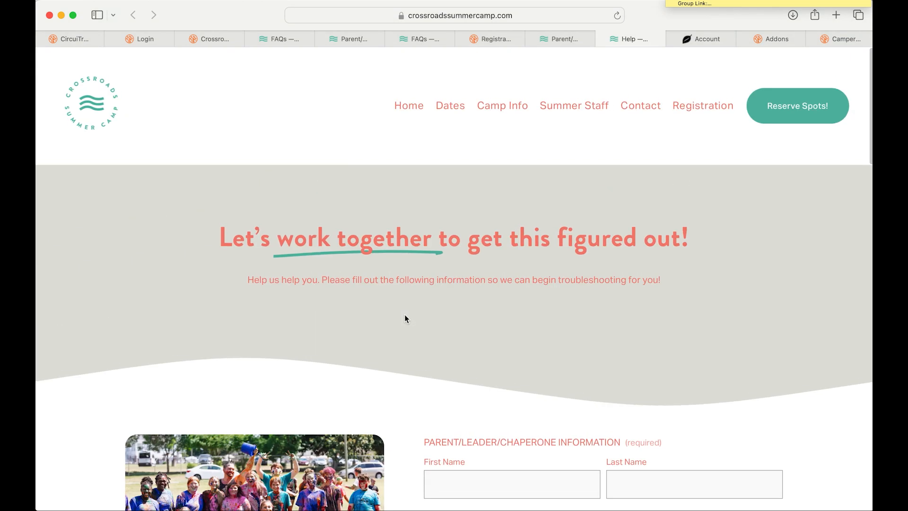
{"action": "scroll", "scroll_direction": "down", "scroll_amount": 3}
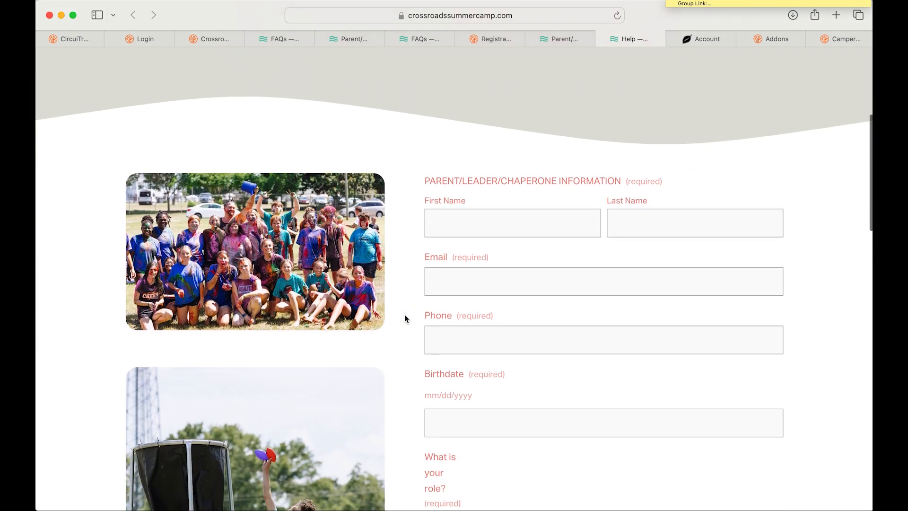
{"action": "scroll", "scroll_direction": "down", "scroll_amount": 3}
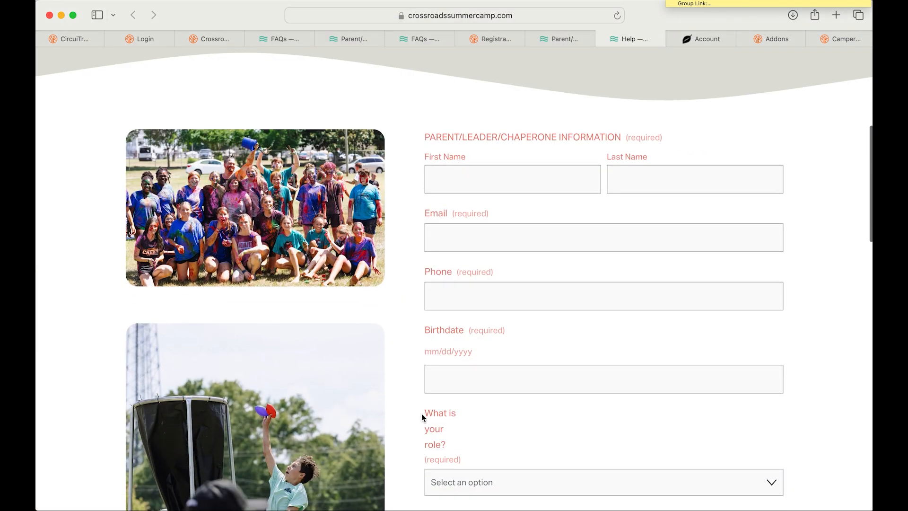
{"action": "scroll", "scroll_direction": "down", "scroll_amount": 3}
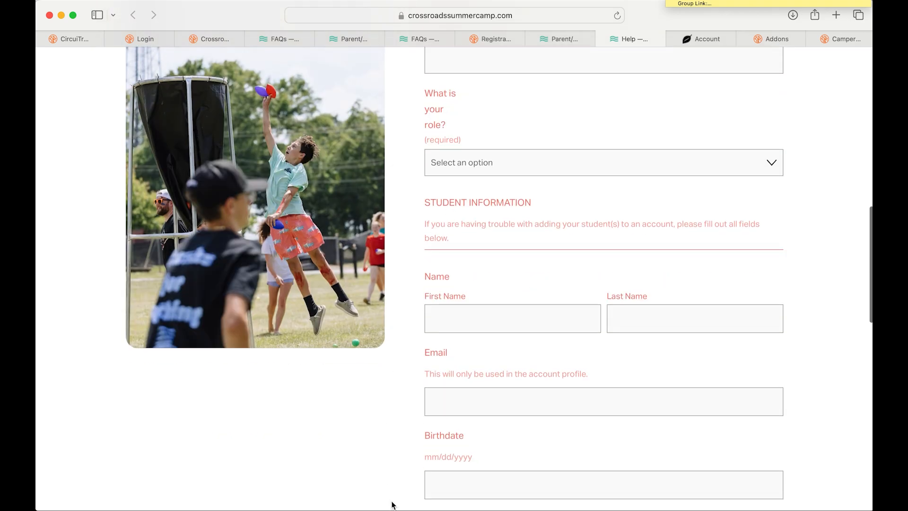
{"action": "scroll", "scroll_direction": "down", "scroll_amount": 3}
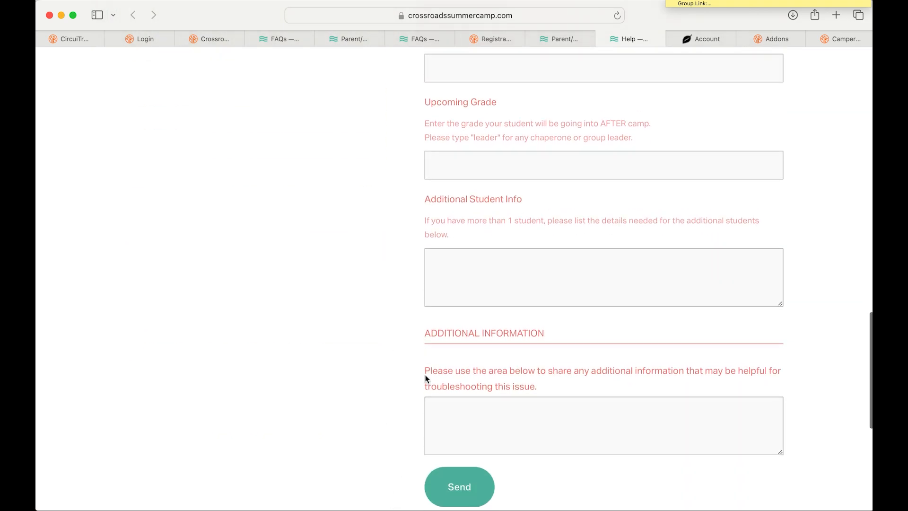
{"action": "scroll", "scroll_direction": "up", "scroll_amount": 3}
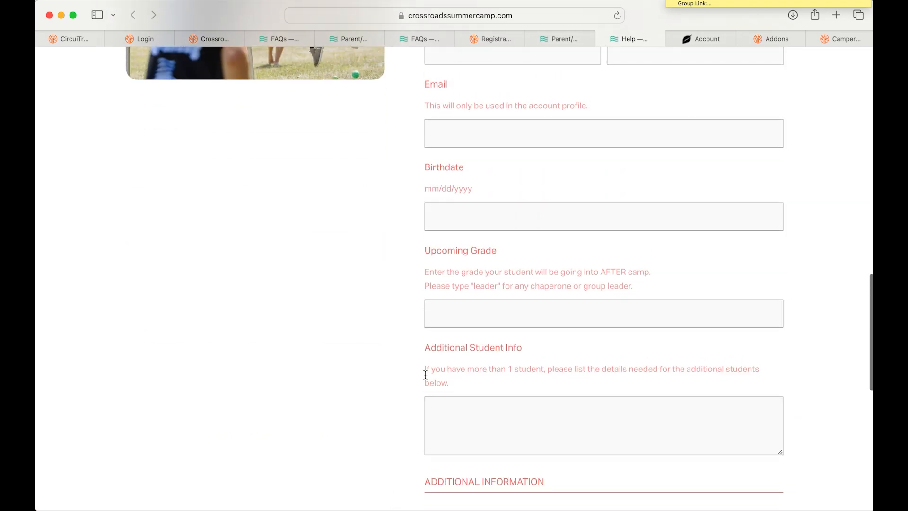
{"action": "scroll", "scroll_direction": "up", "scroll_amount": 3}
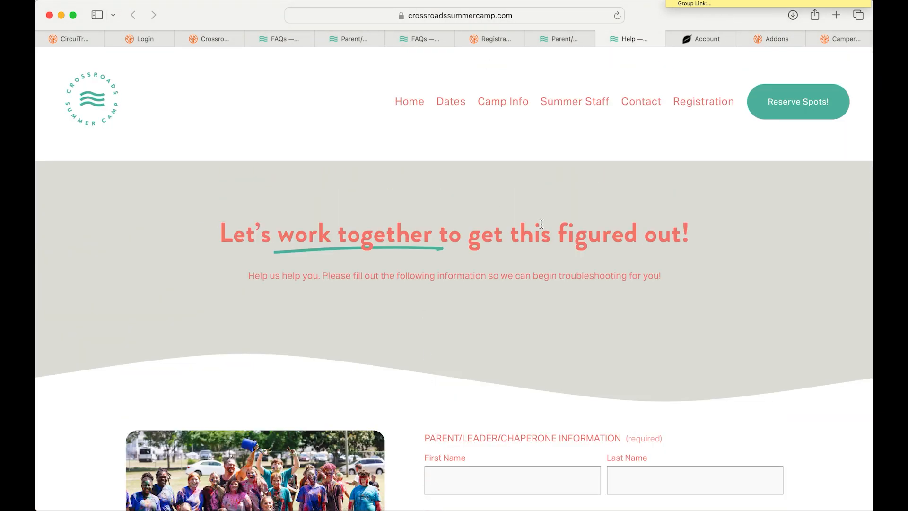
{"action": "scroll", "scroll_direction": "down", "scroll_amount": 3}
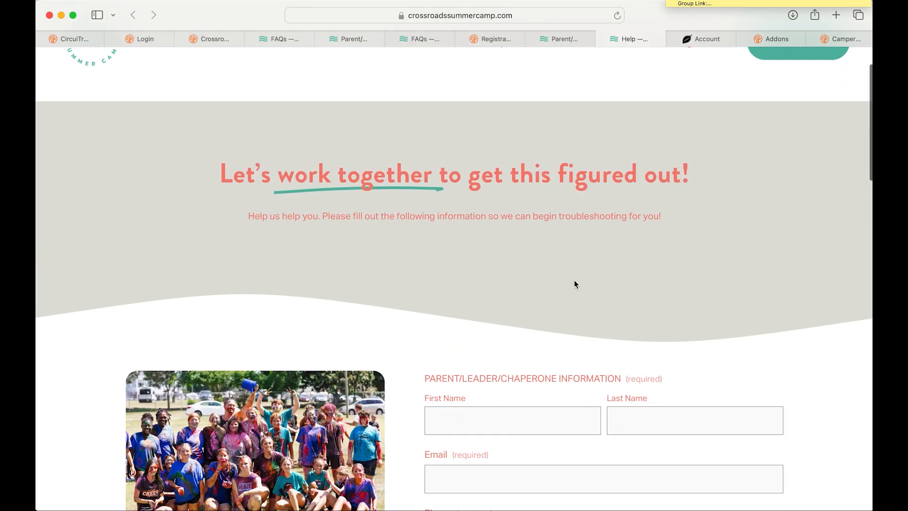
{"action": "scroll", "scroll_direction": "down", "scroll_amount": 3}
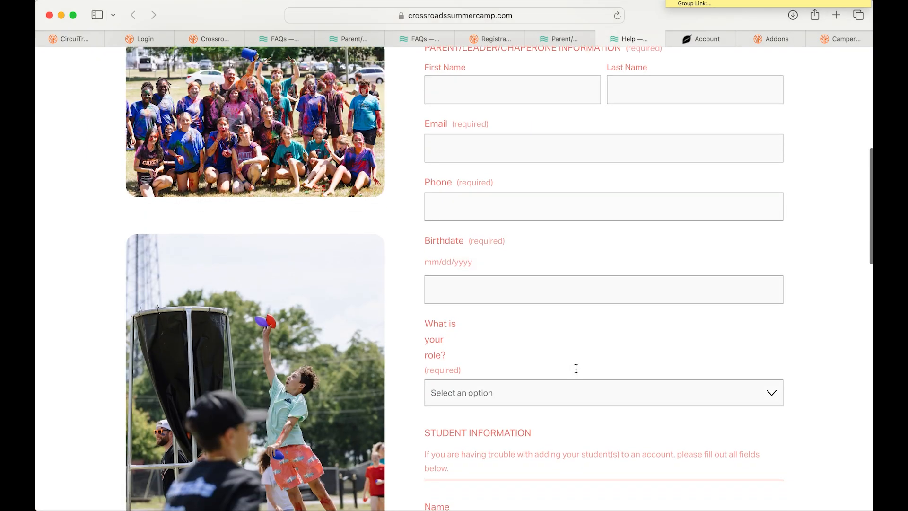
{"action": "scroll", "scroll_direction": "down", "scroll_amount": 3}
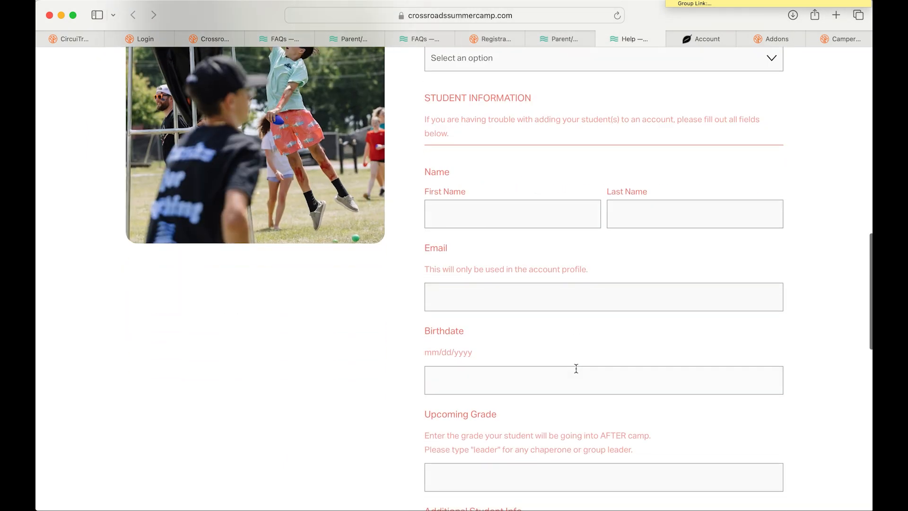
{"action": "scroll", "scroll_direction": "up", "scroll_amount": 3}
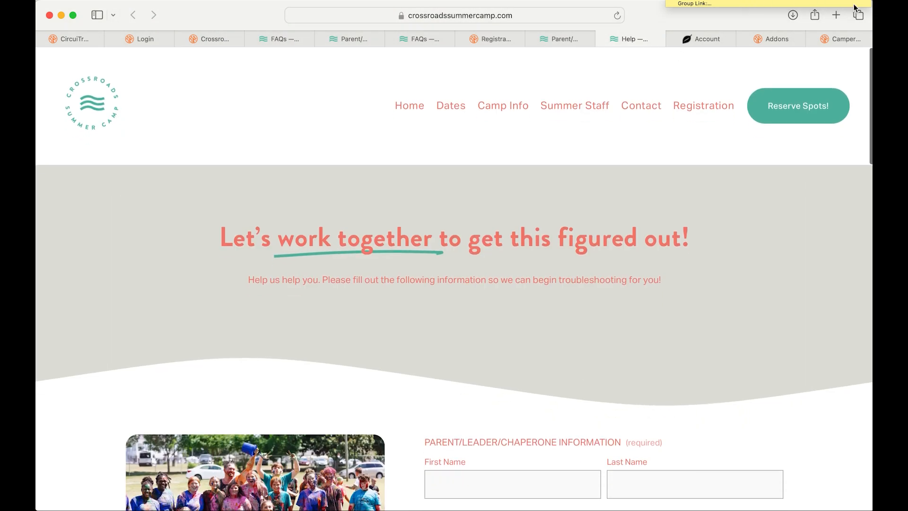